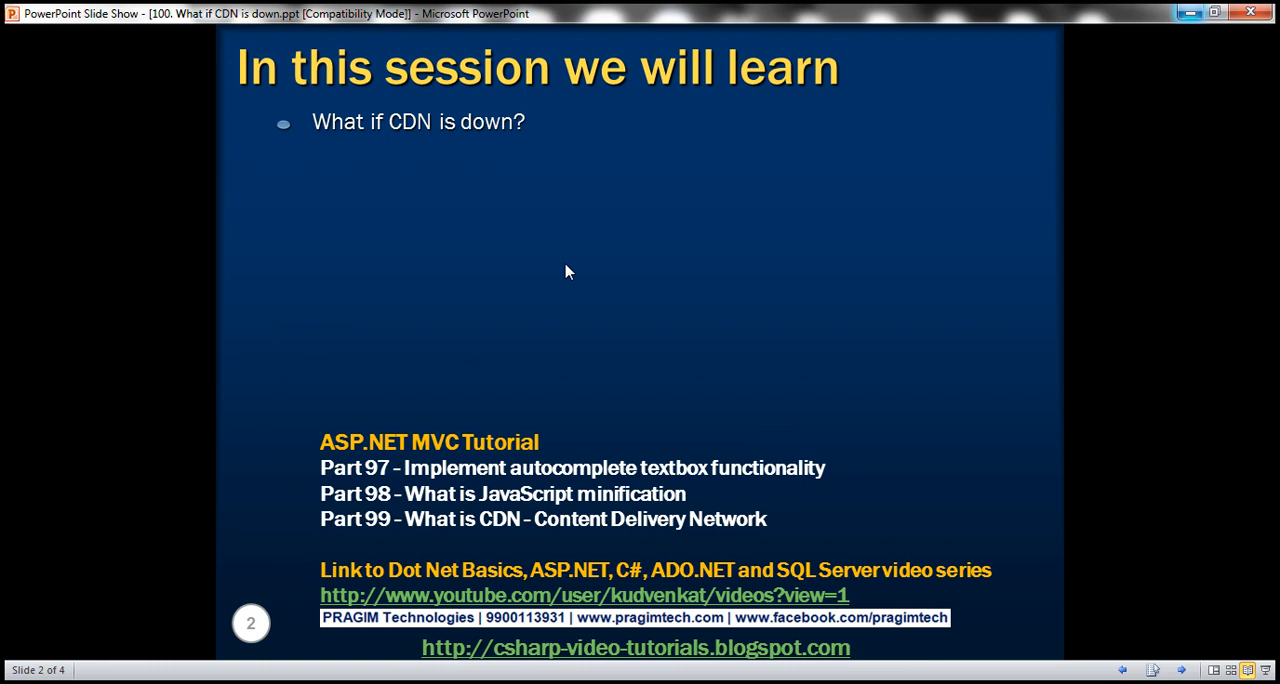
pyautogui.moveTo(462, 560)
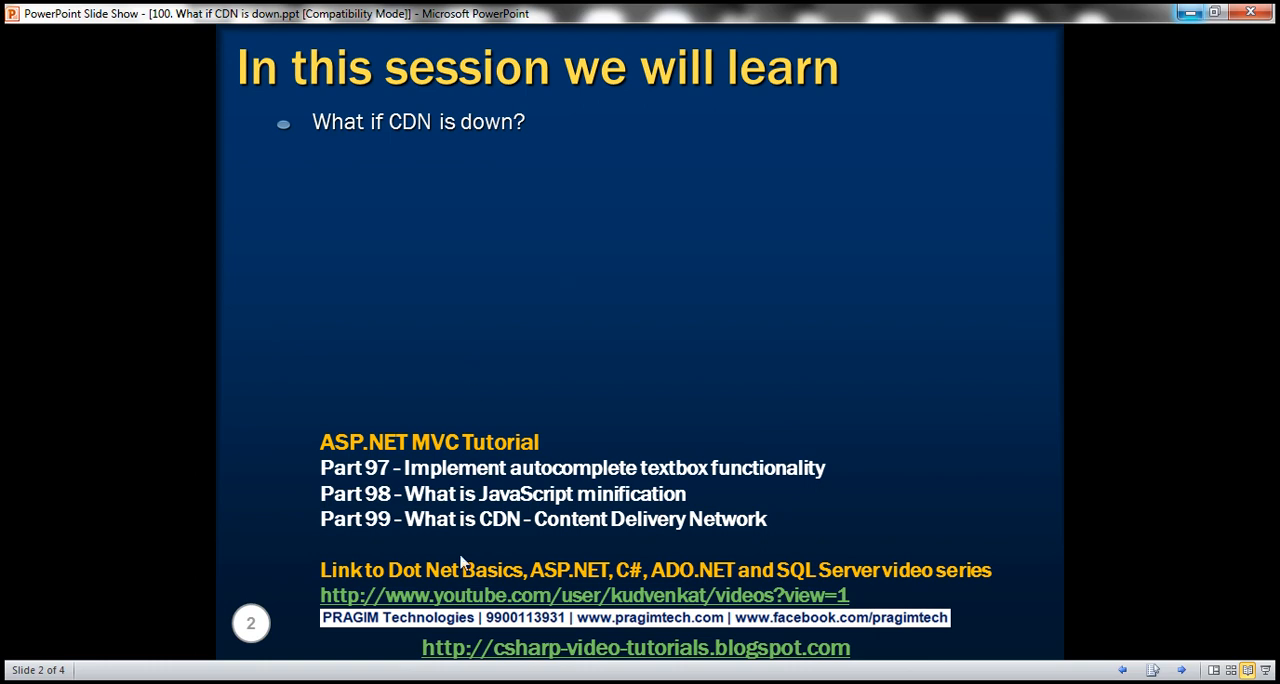
pyautogui.moveTo(476, 530)
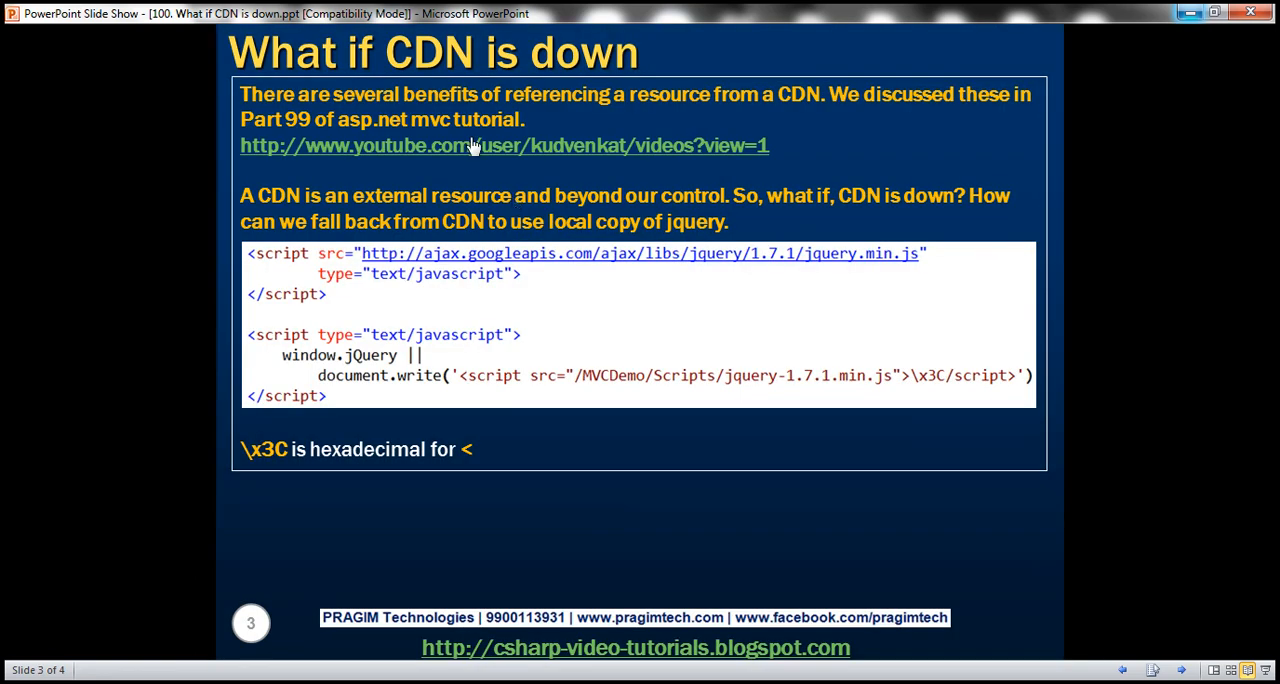
pyautogui.moveTo(548, 132)
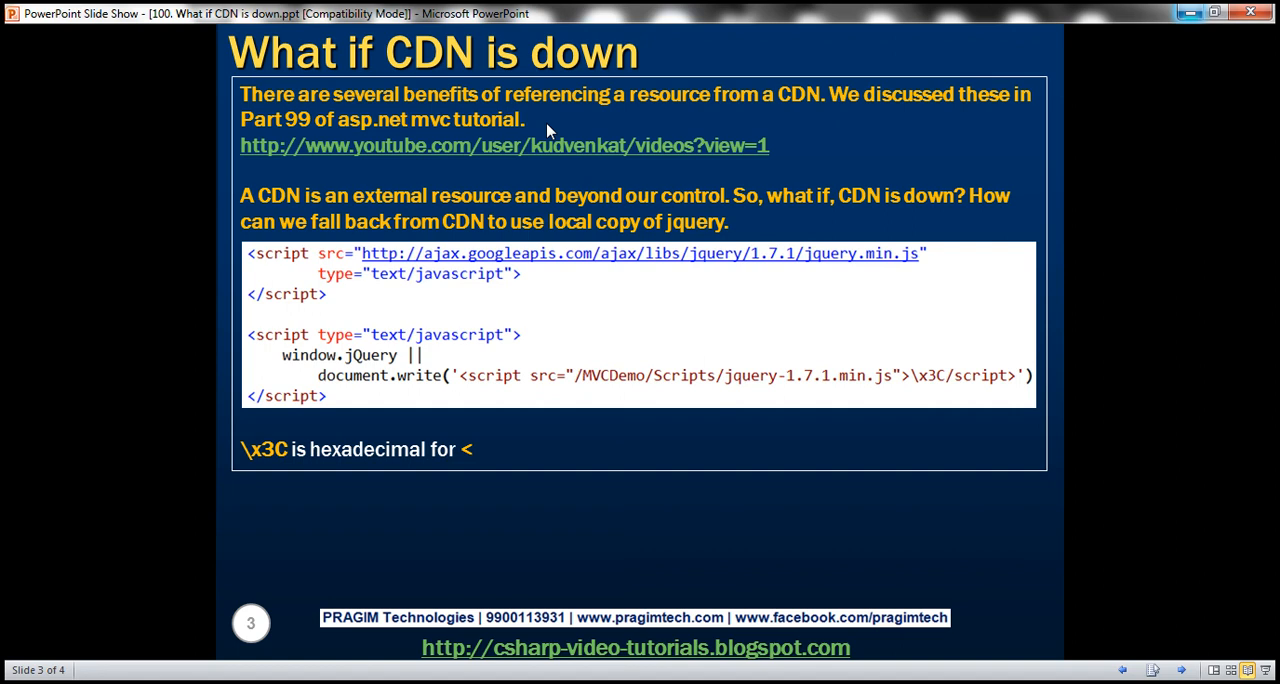
pyautogui.moveTo(516, 208)
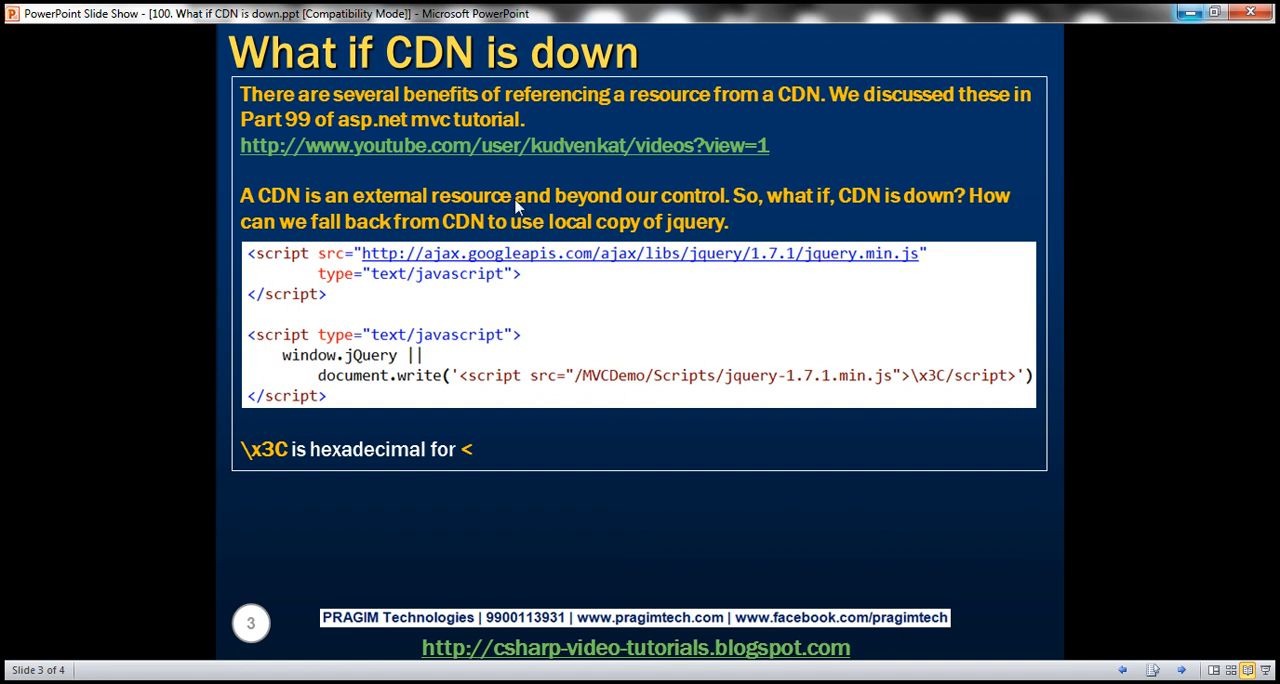
pyautogui.moveTo(570, 222)
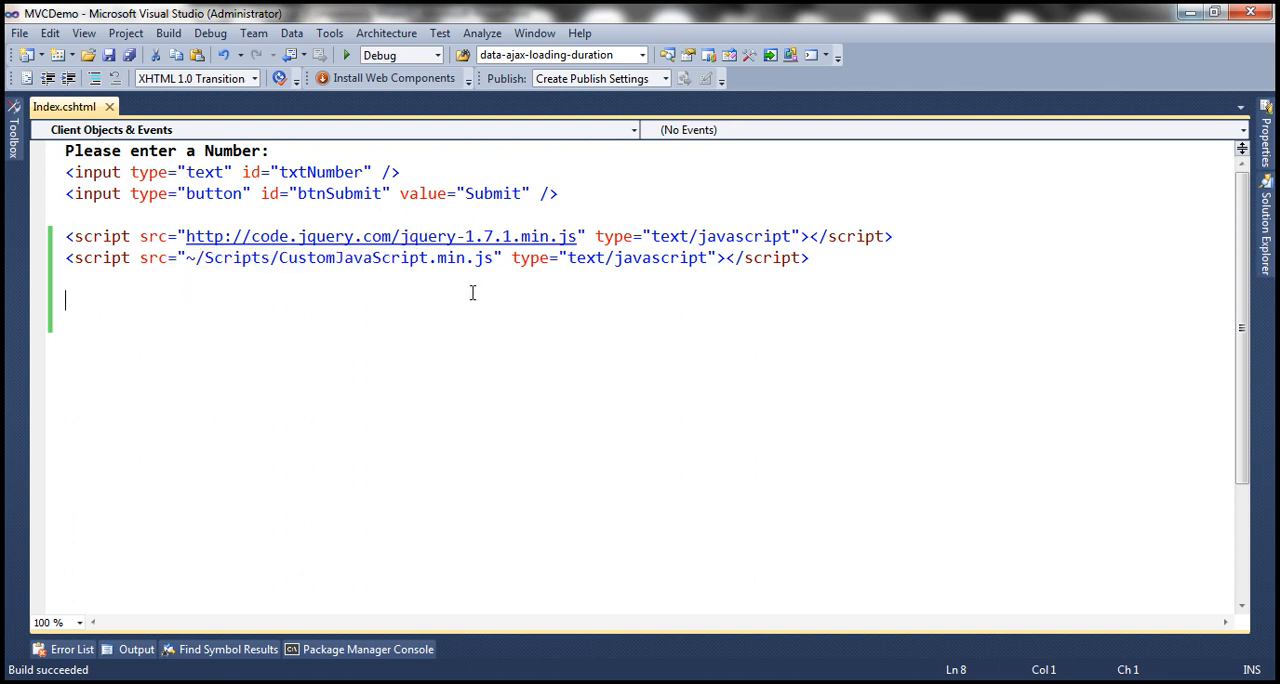
pyautogui.moveTo(324, 636)
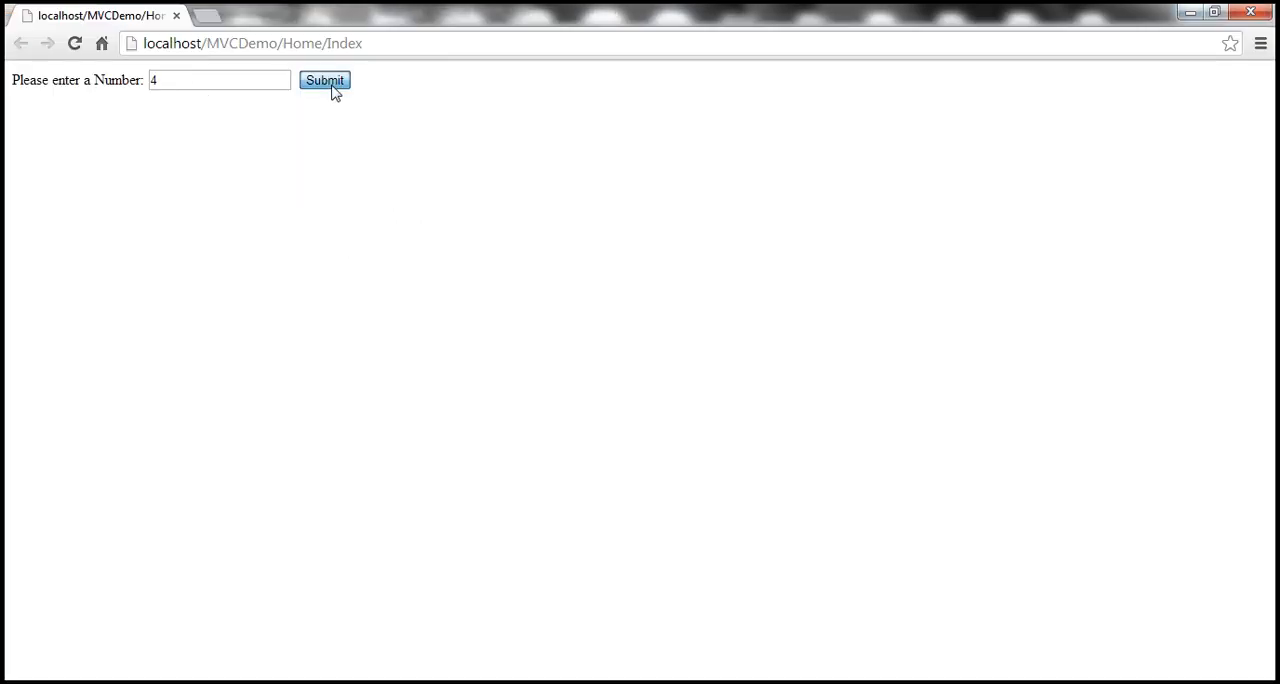
pyautogui.moveTo(768, 166)
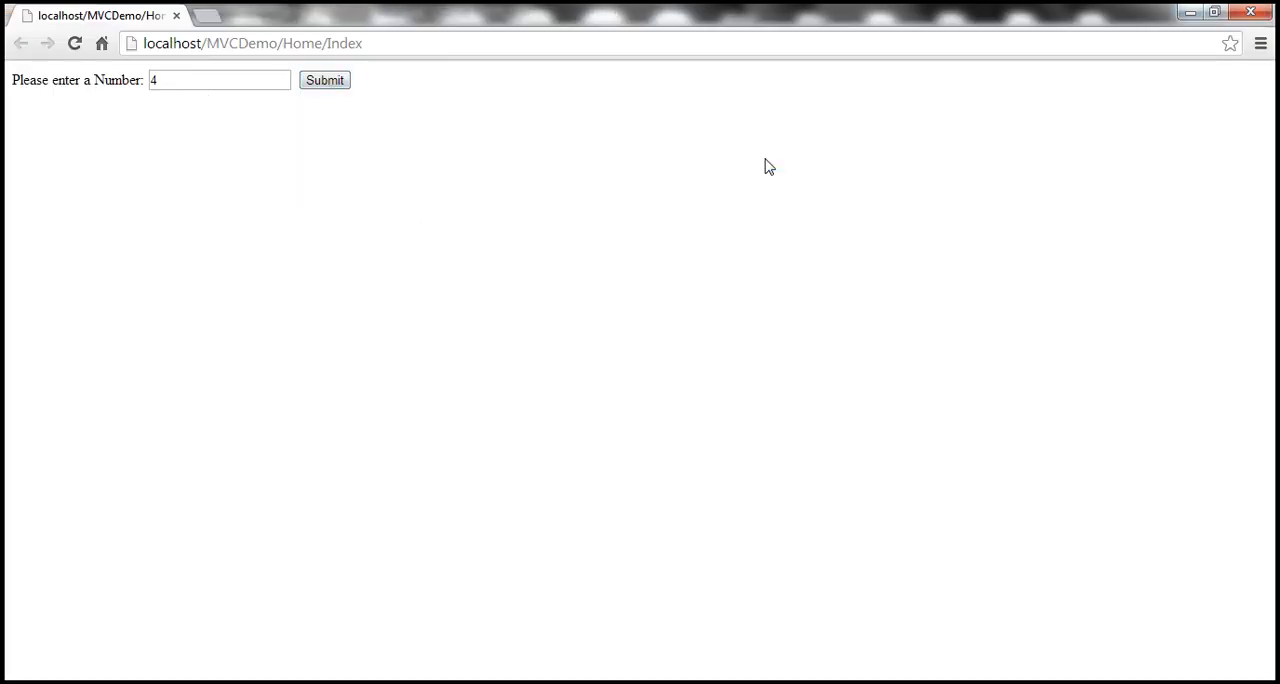
pyautogui.moveTo(532, 322)
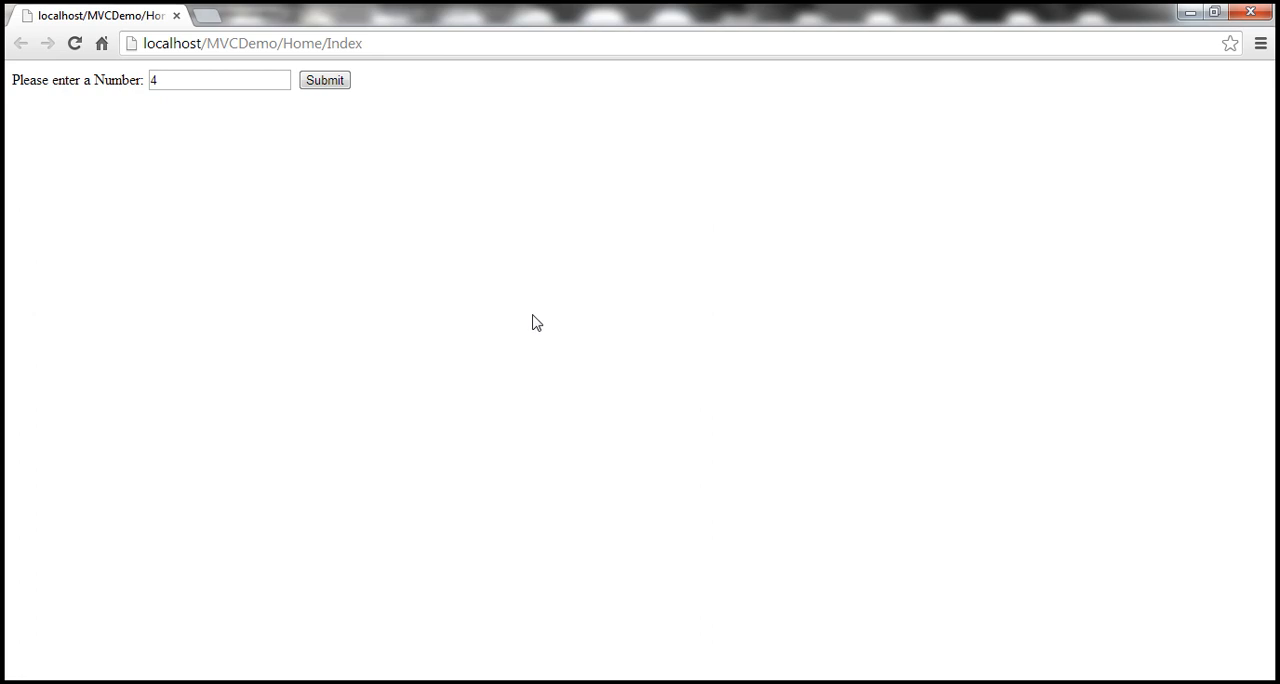
pyautogui.moveTo(200, 644)
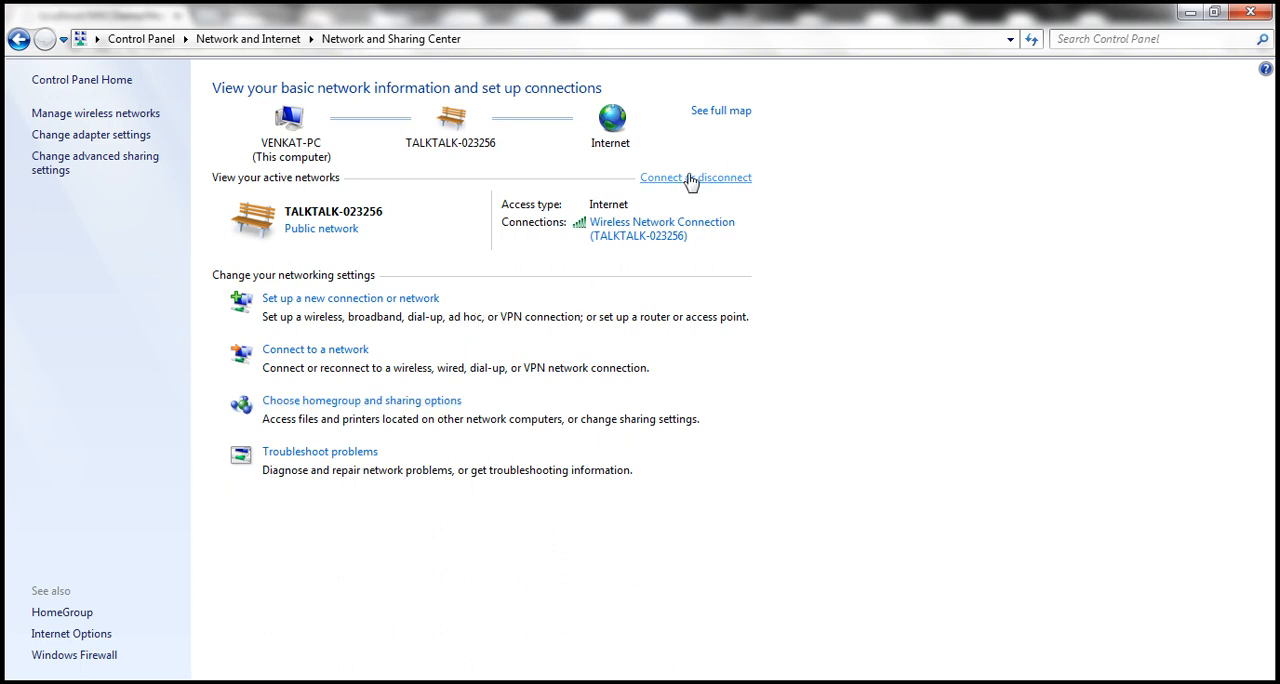
# - Disconnect from the current wireless network via the available-networks list
pyautogui.click(696, 178)
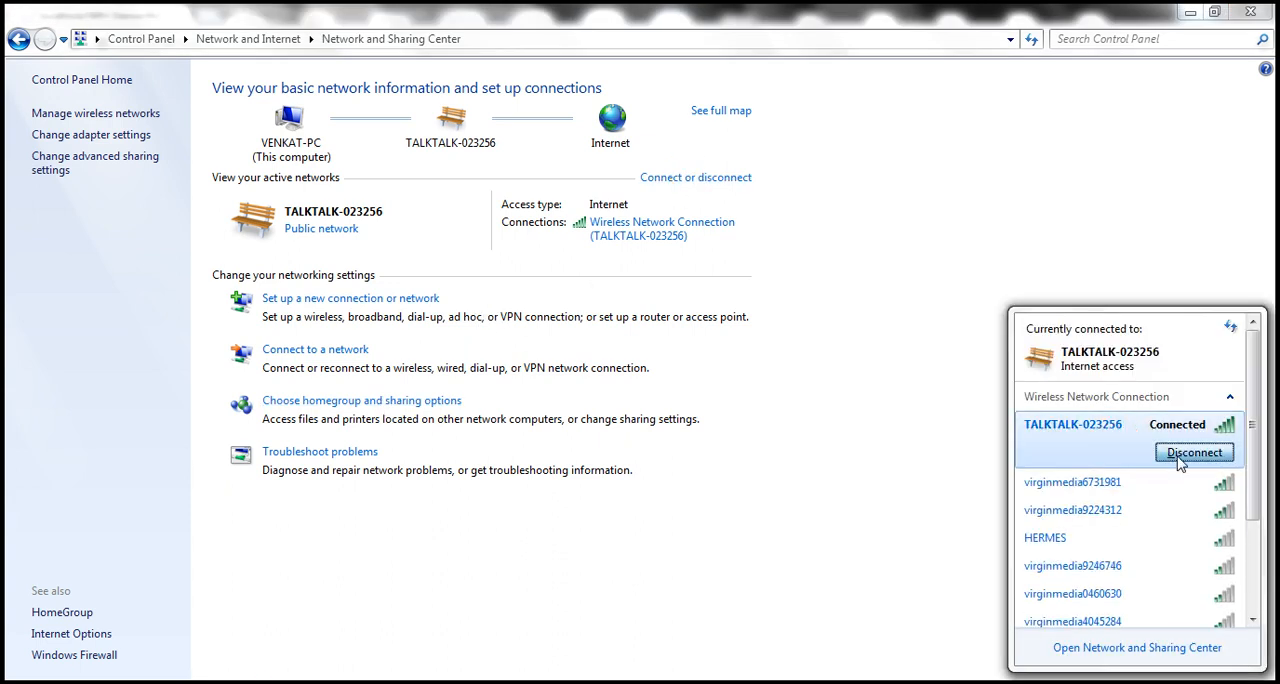
pyautogui.click(1192, 452)
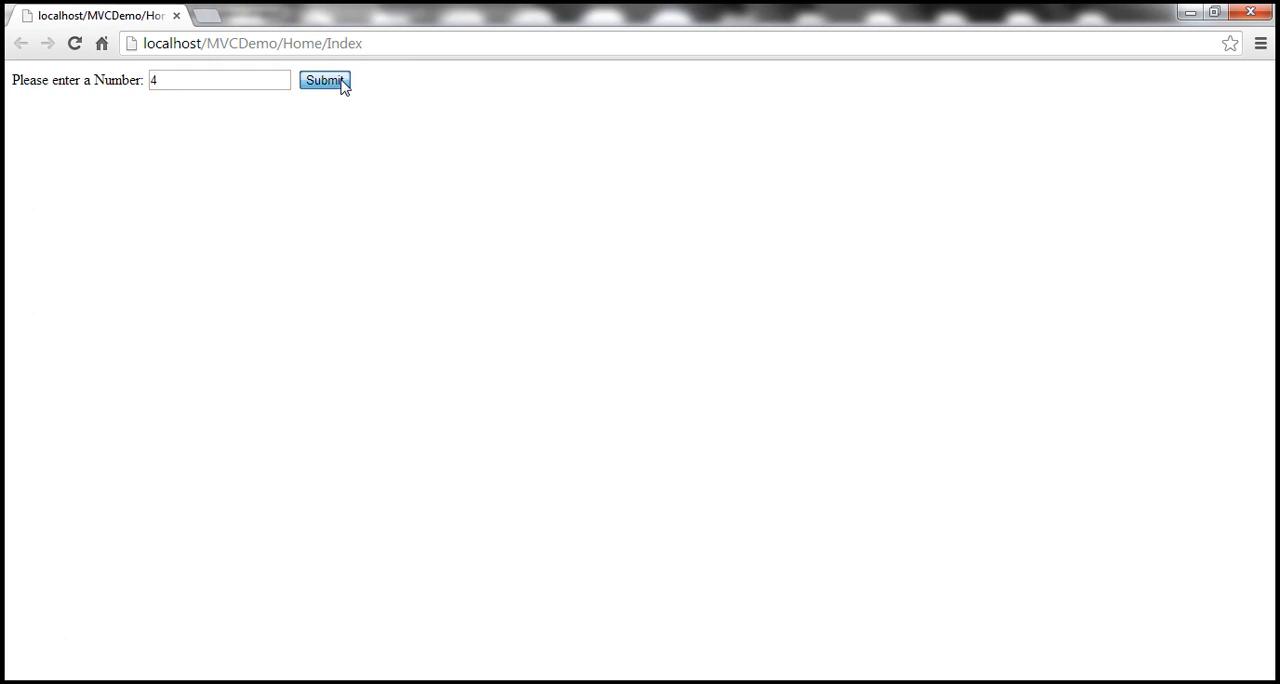
# - Submit 4, dismiss the 'Number is even' alert, then enter 4 again after reloading offline
pyautogui.click(324, 80)
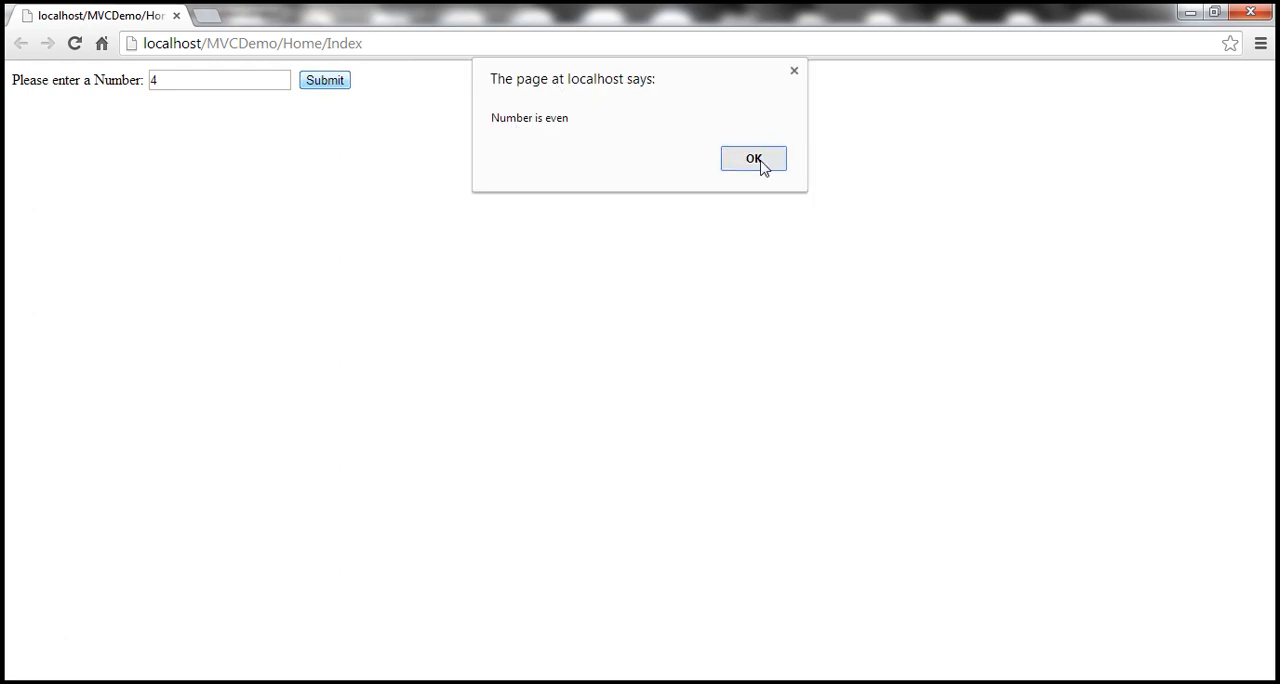
pyautogui.click(754, 160)
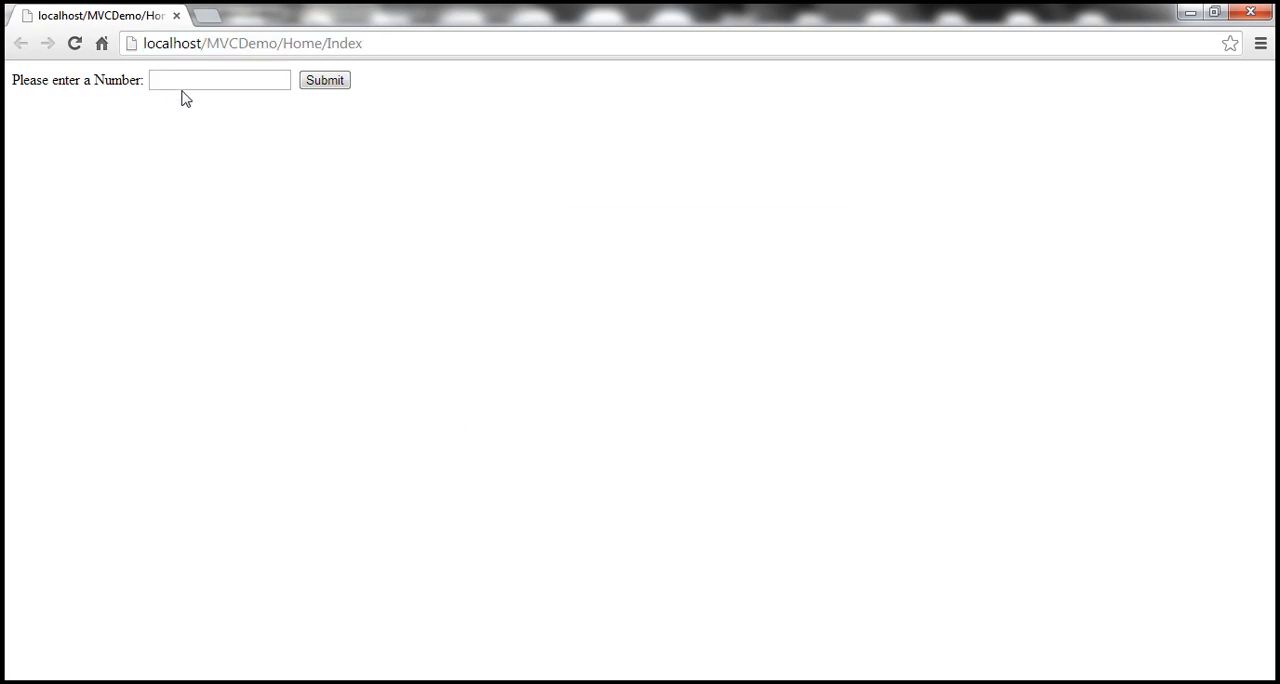
pyautogui.write('4')
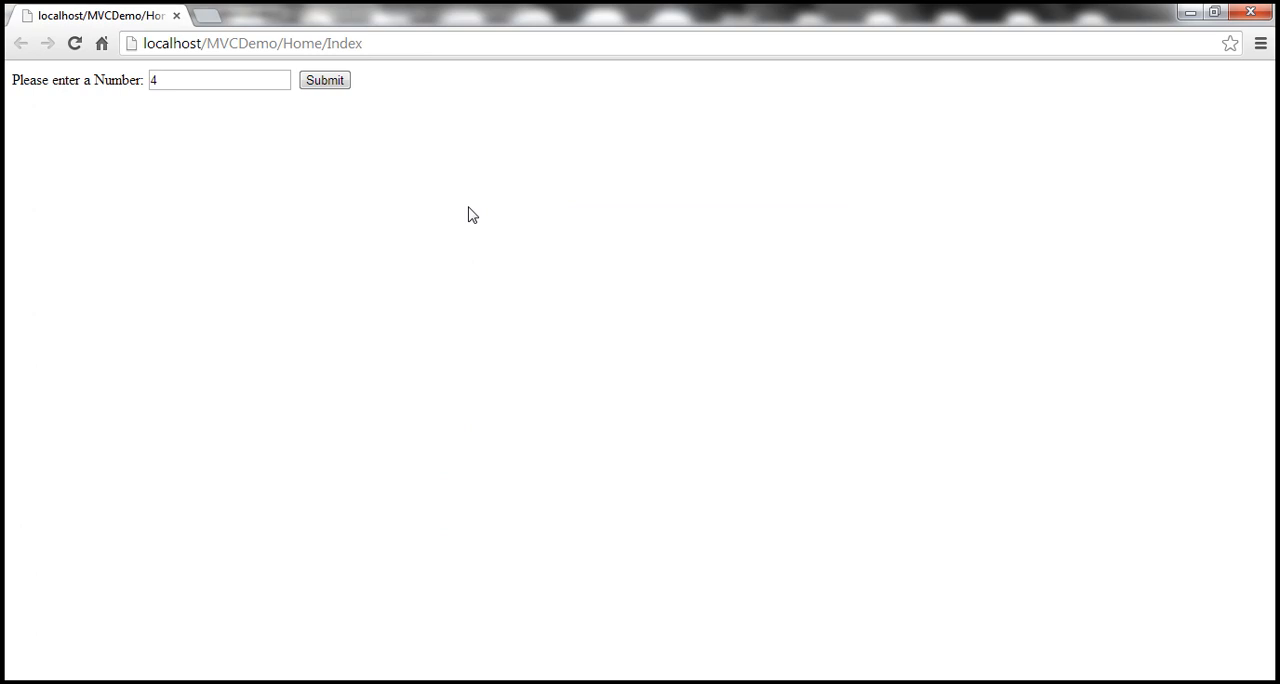
# - Show the developer console reporting '$ is not defined' and the jQuery CDN load failure
pyautogui.press('F12')
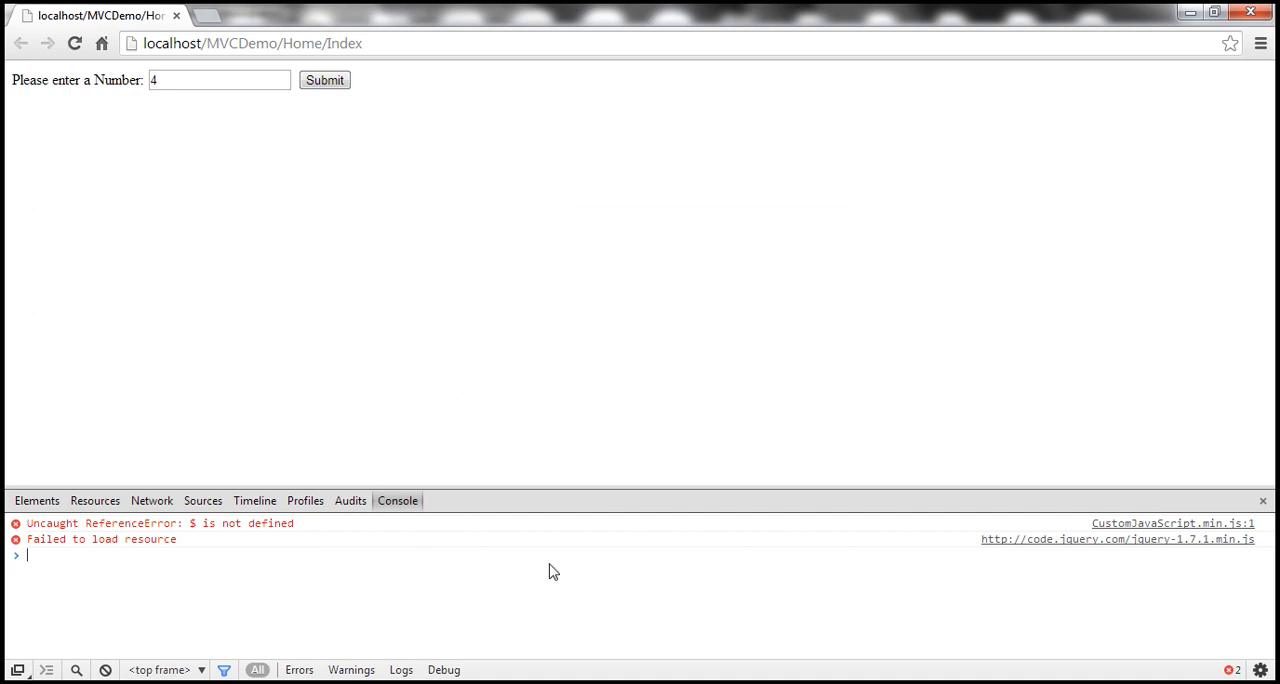
pyautogui.moveTo(396, 500)
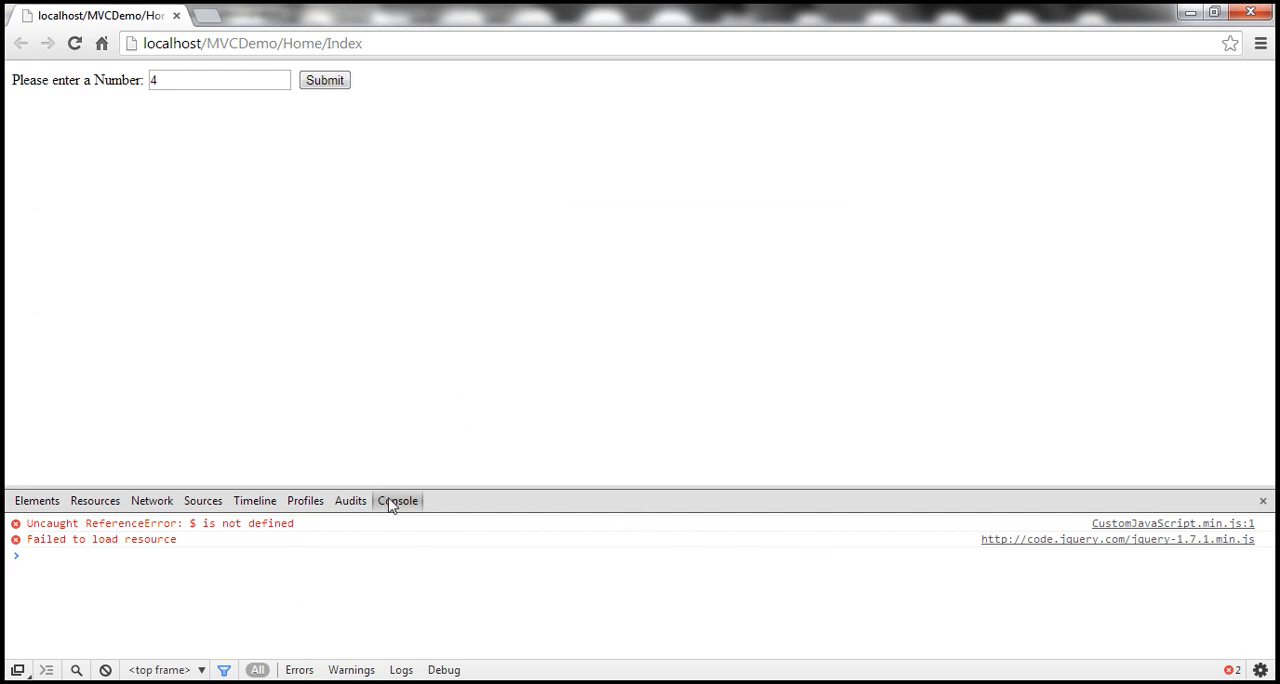
pyautogui.moveTo(386, 556)
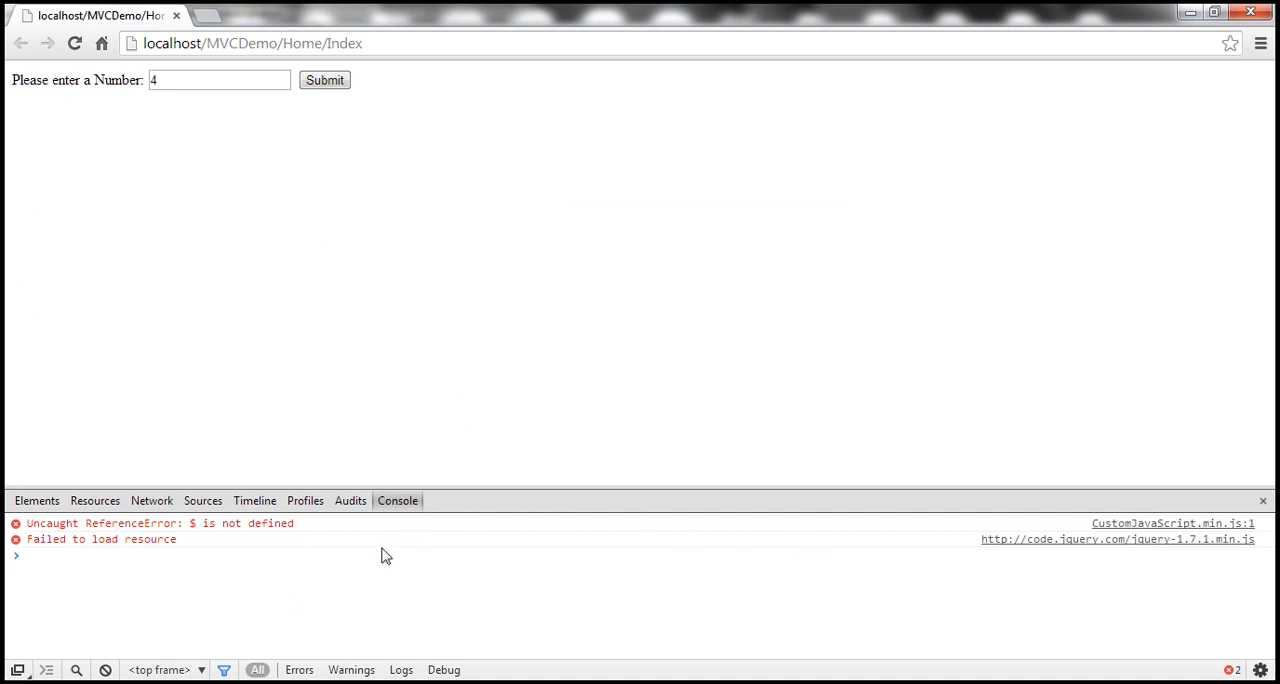
pyautogui.moveTo(1074, 566)
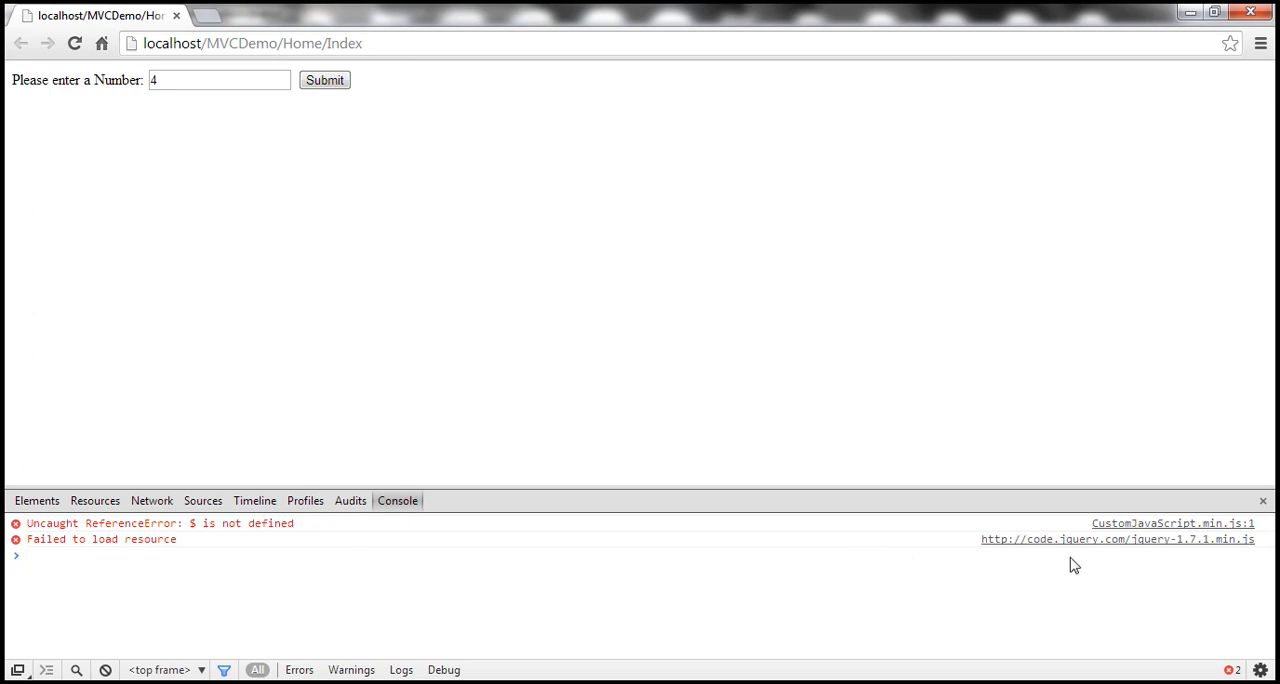
pyautogui.moveTo(1190, 552)
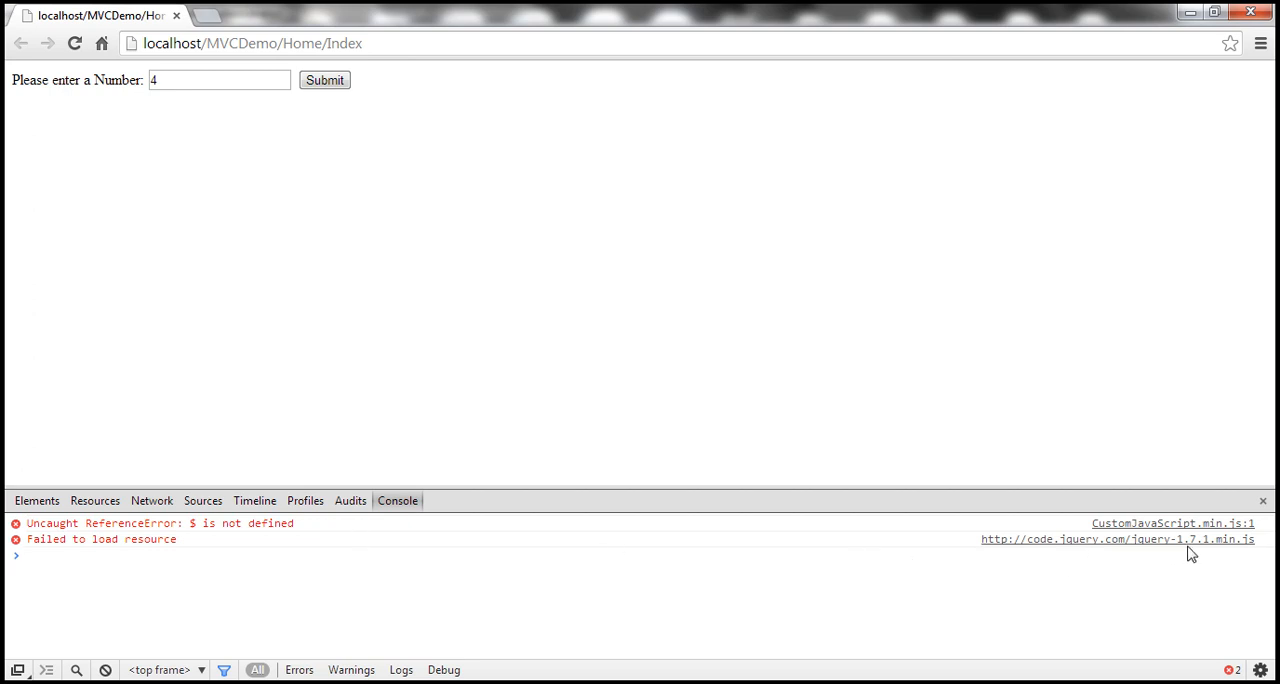
pyautogui.moveTo(104, 568)
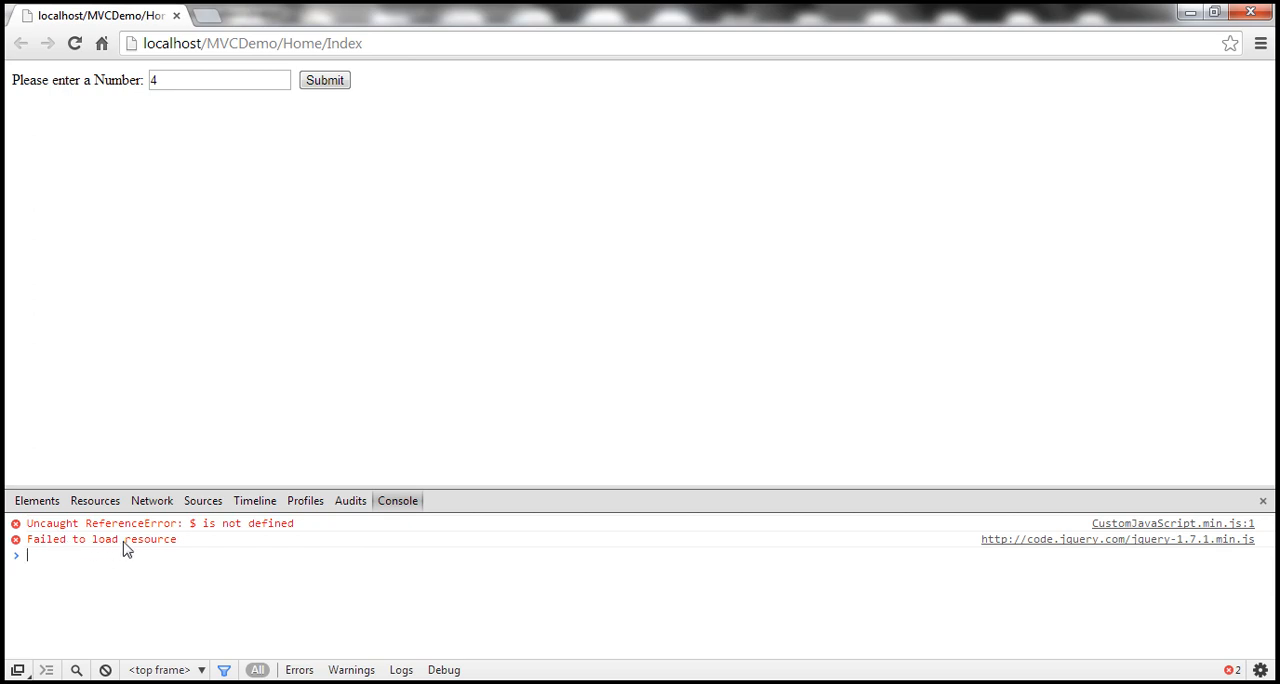
pyautogui.moveTo(128, 552)
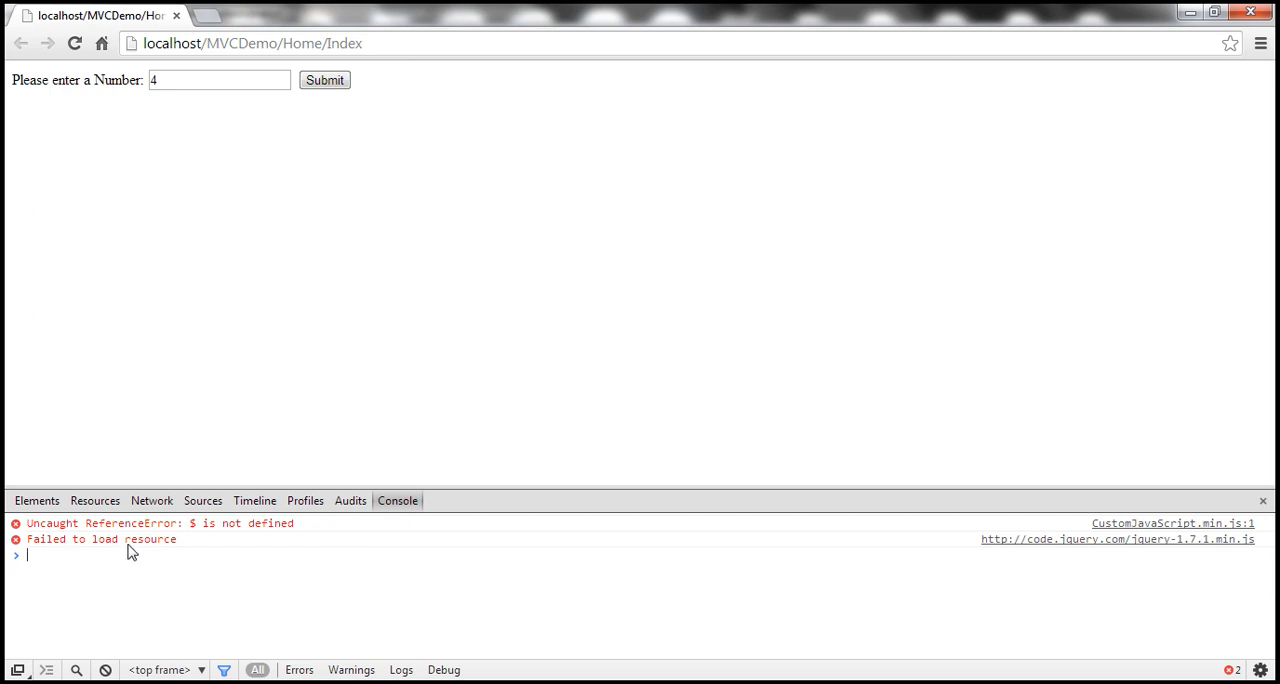
pyautogui.moveTo(180, 528)
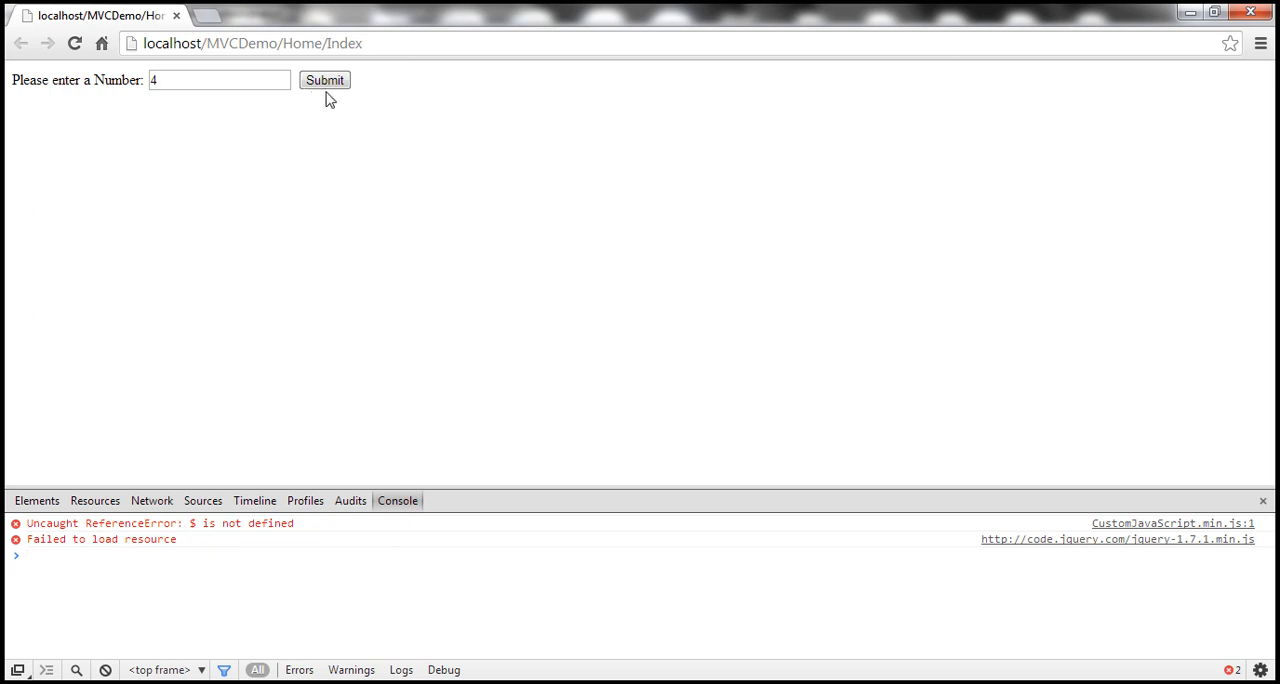
pyautogui.moveTo(500, 148)
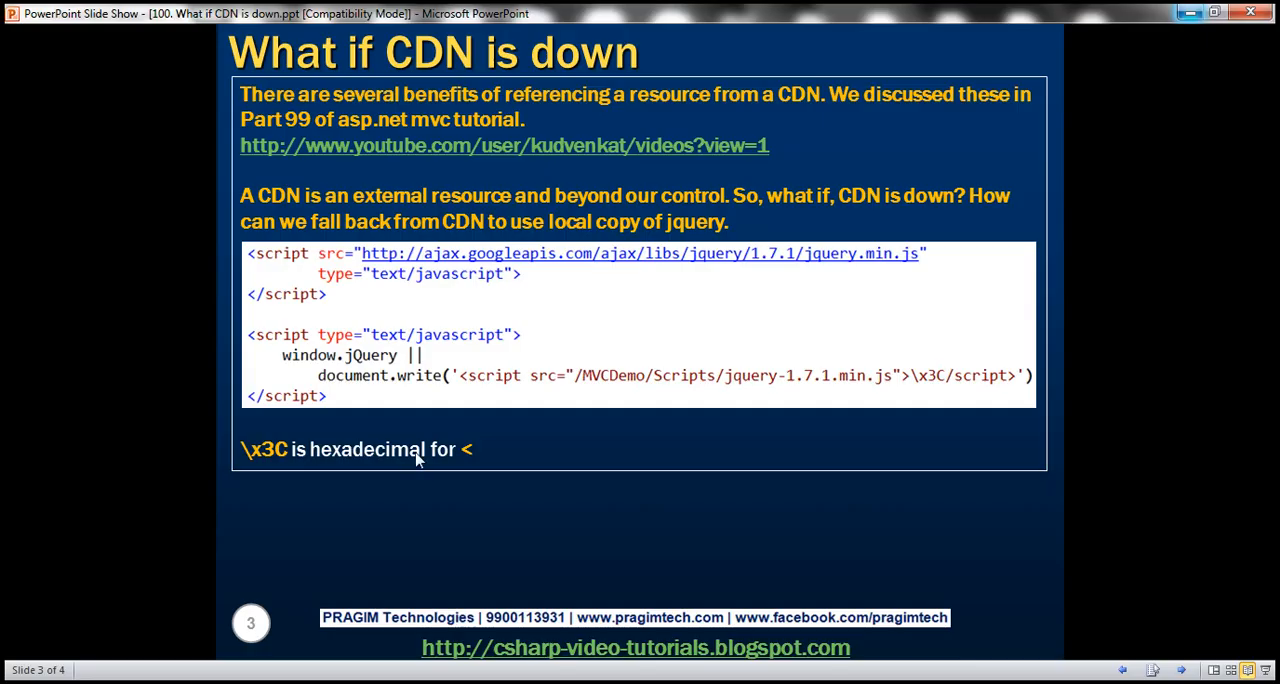
pyautogui.moveTo(370, 368)
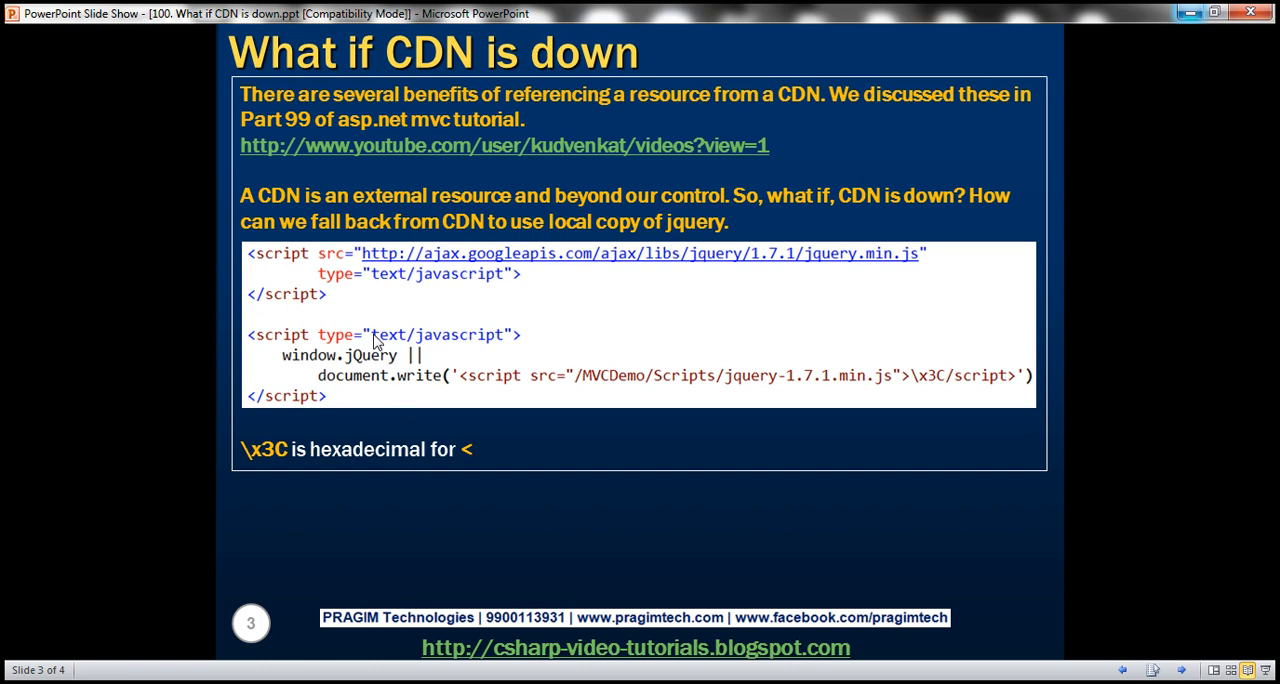
pyautogui.moveTo(368, 368)
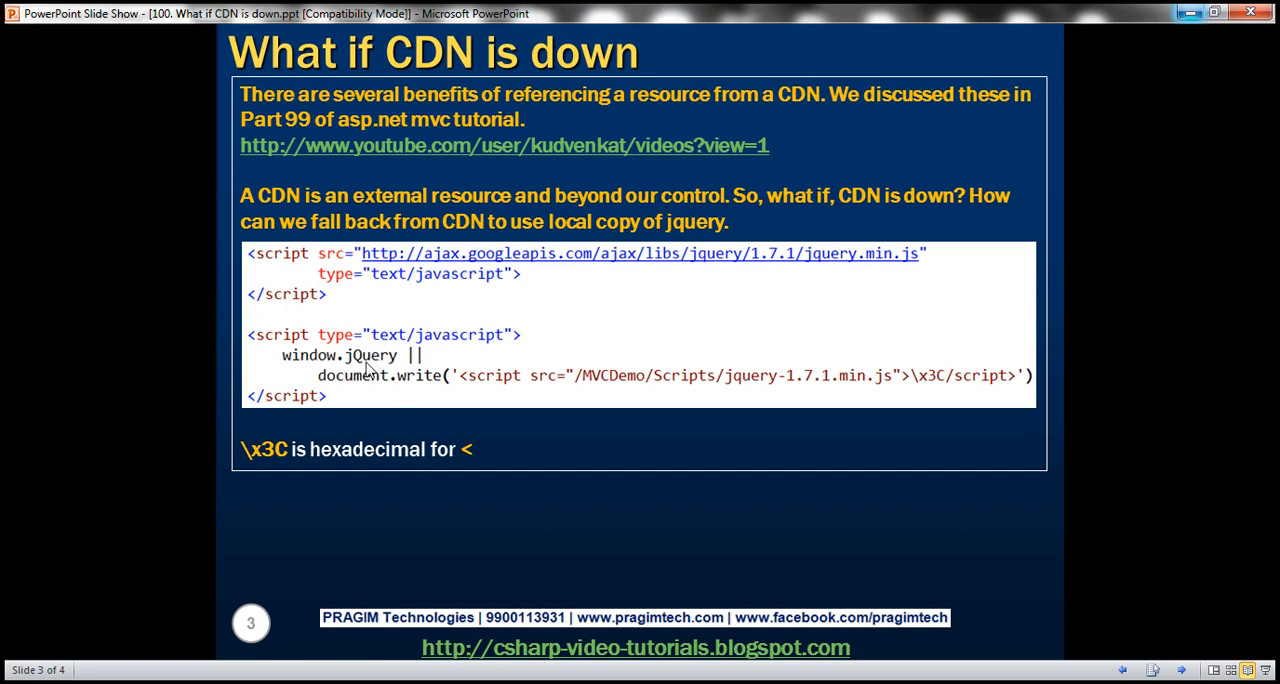
pyautogui.moveTo(368, 366)
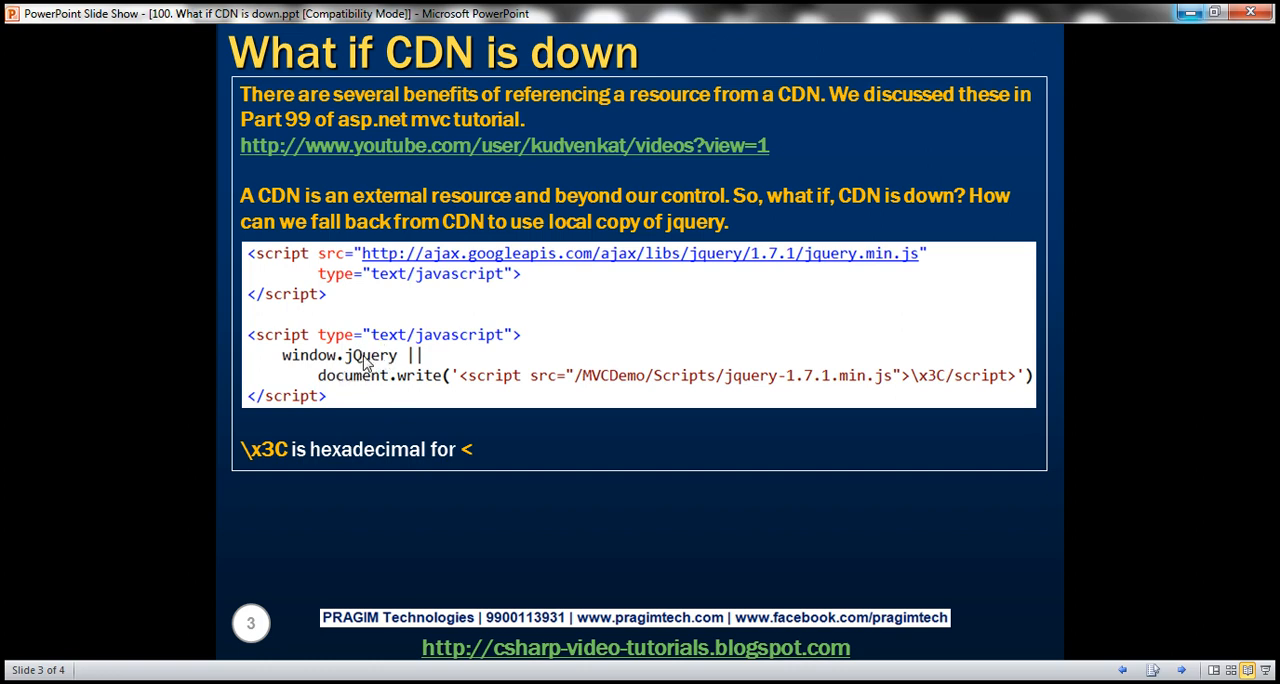
pyautogui.moveTo(530, 396)
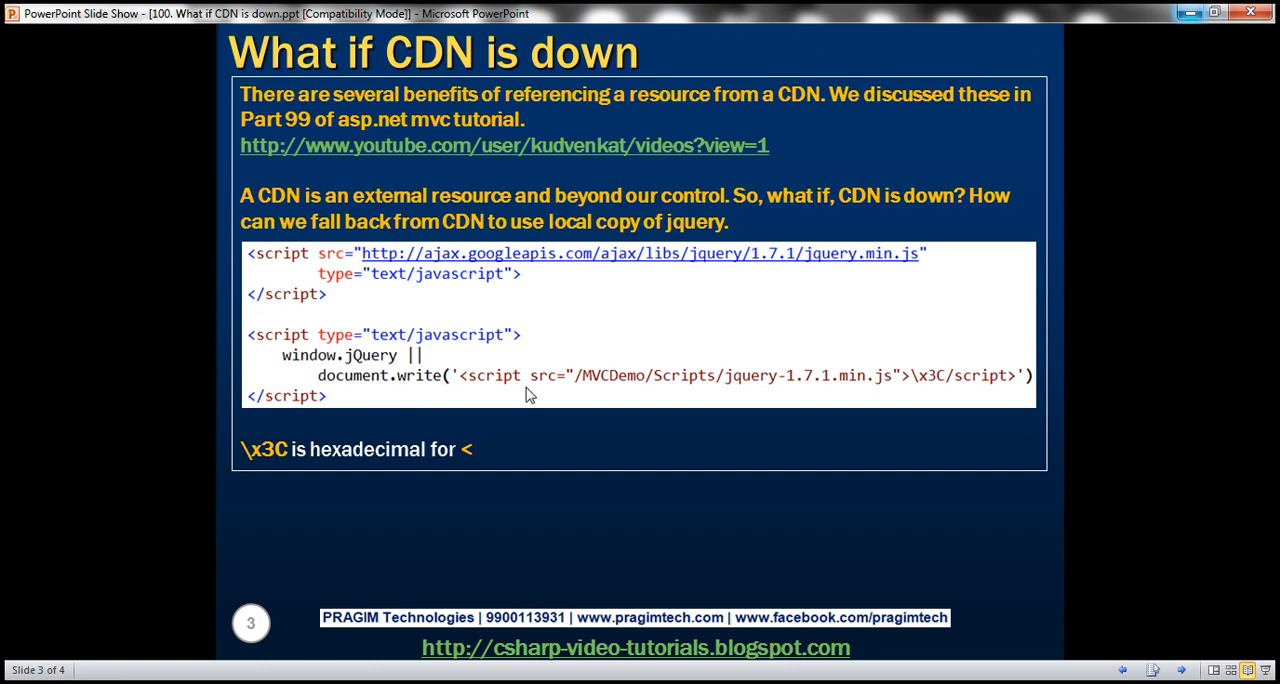
pyautogui.moveTo(488, 384)
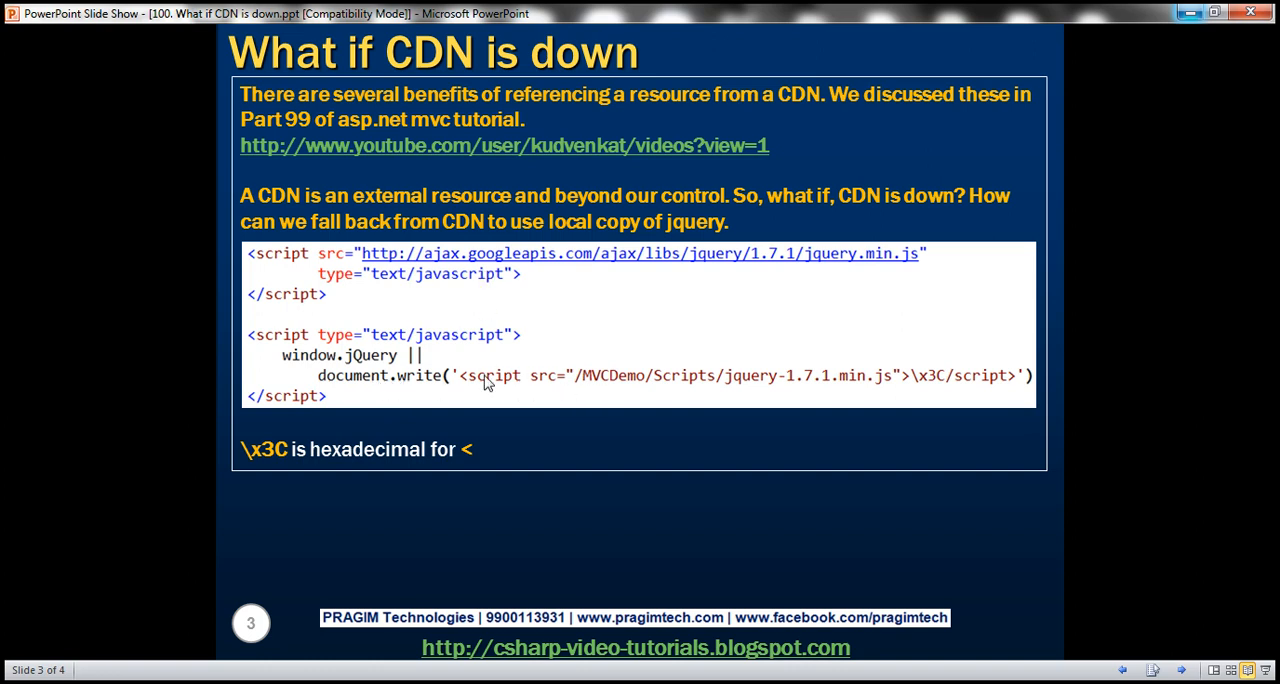
pyautogui.moveTo(452, 388)
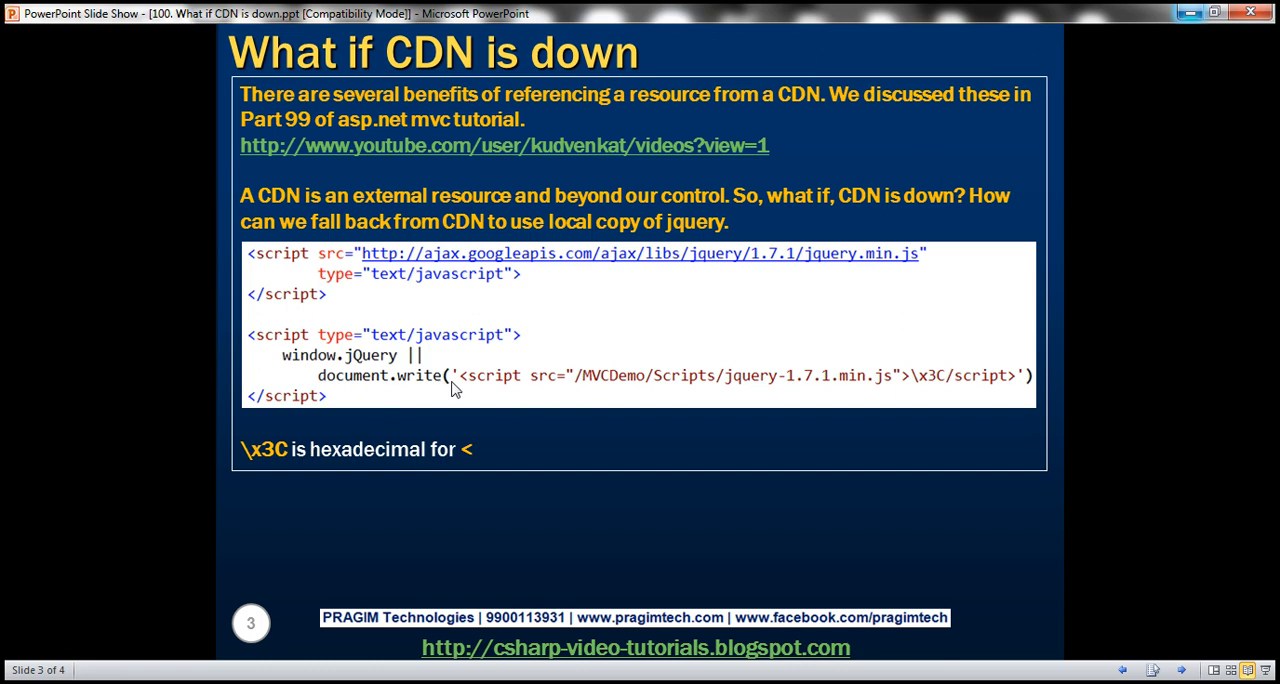
pyautogui.moveTo(510, 390)
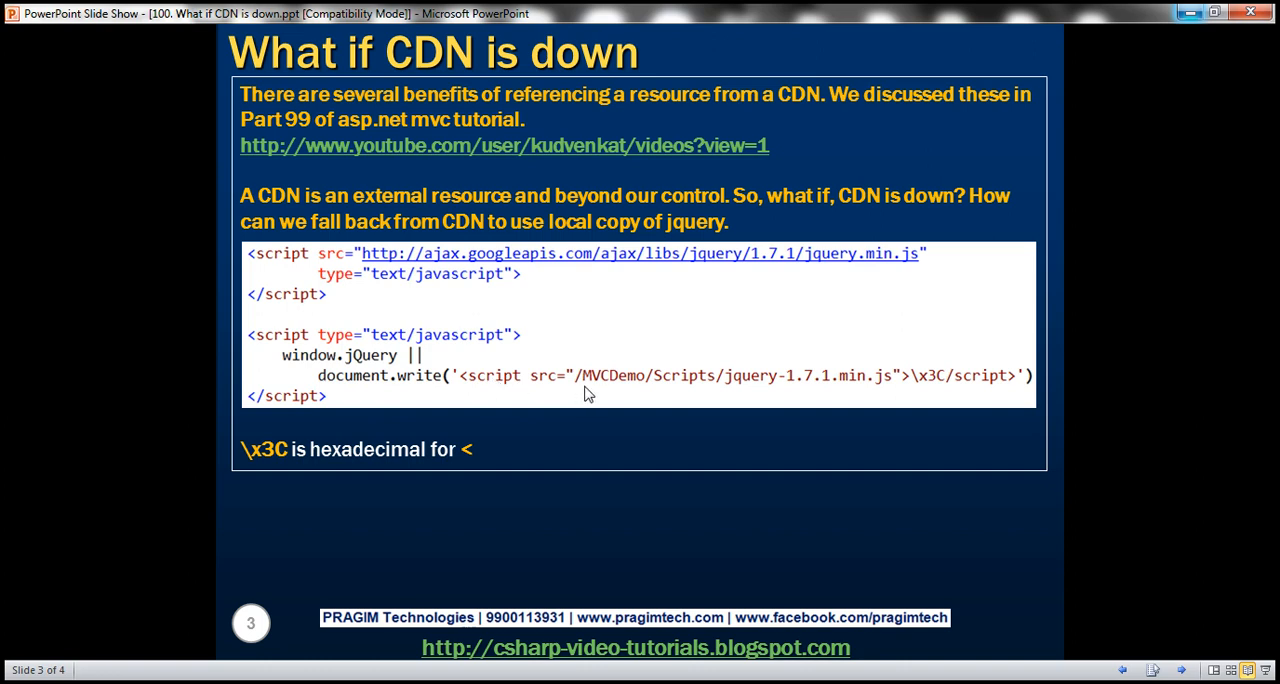
pyautogui.moveTo(676, 388)
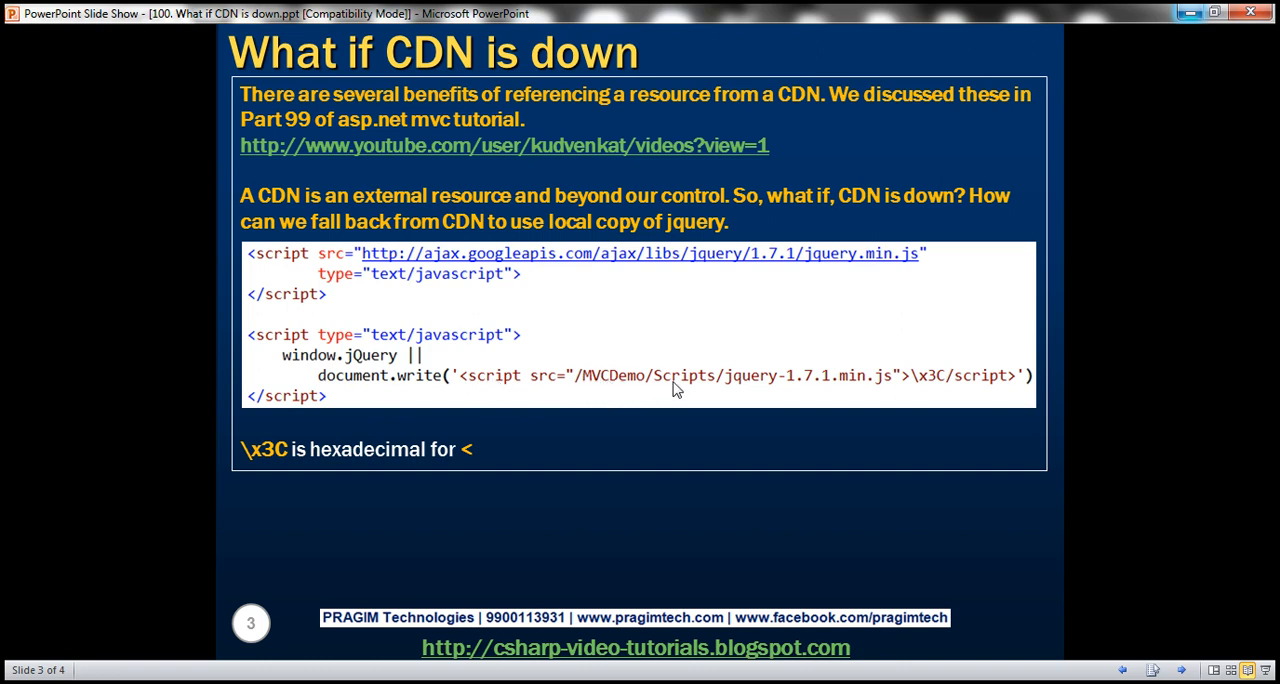
pyautogui.moveTo(700, 388)
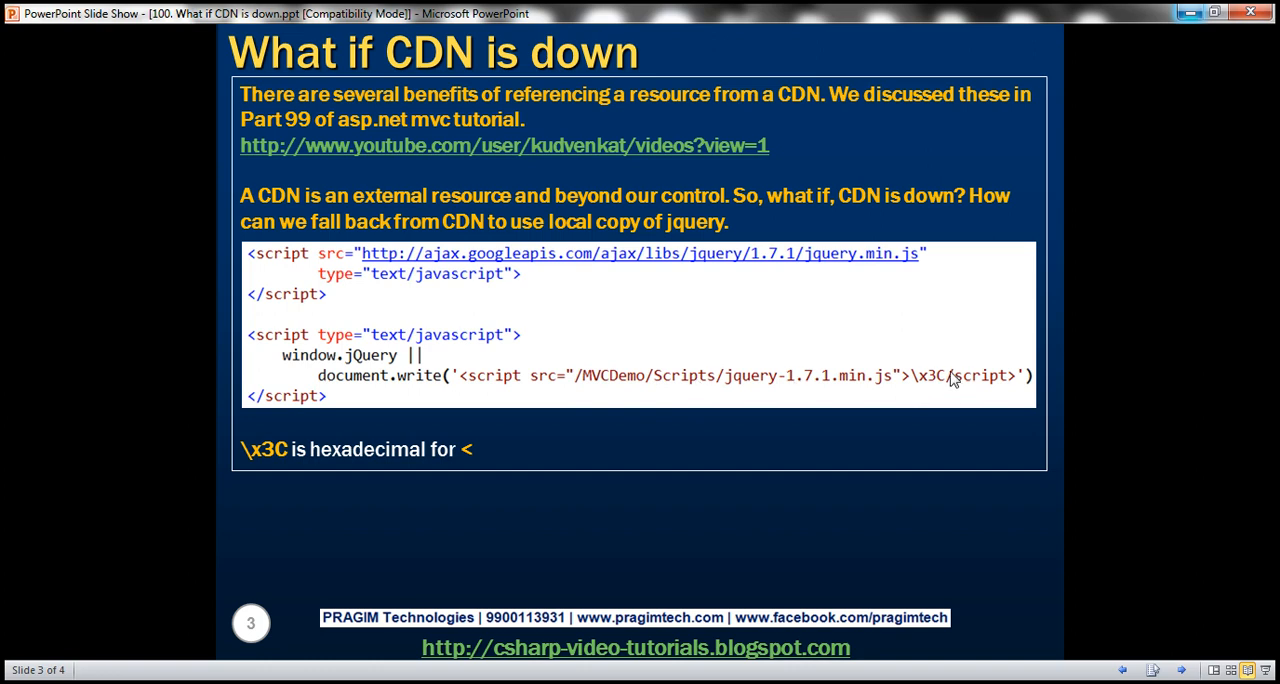
pyautogui.moveTo(948, 384)
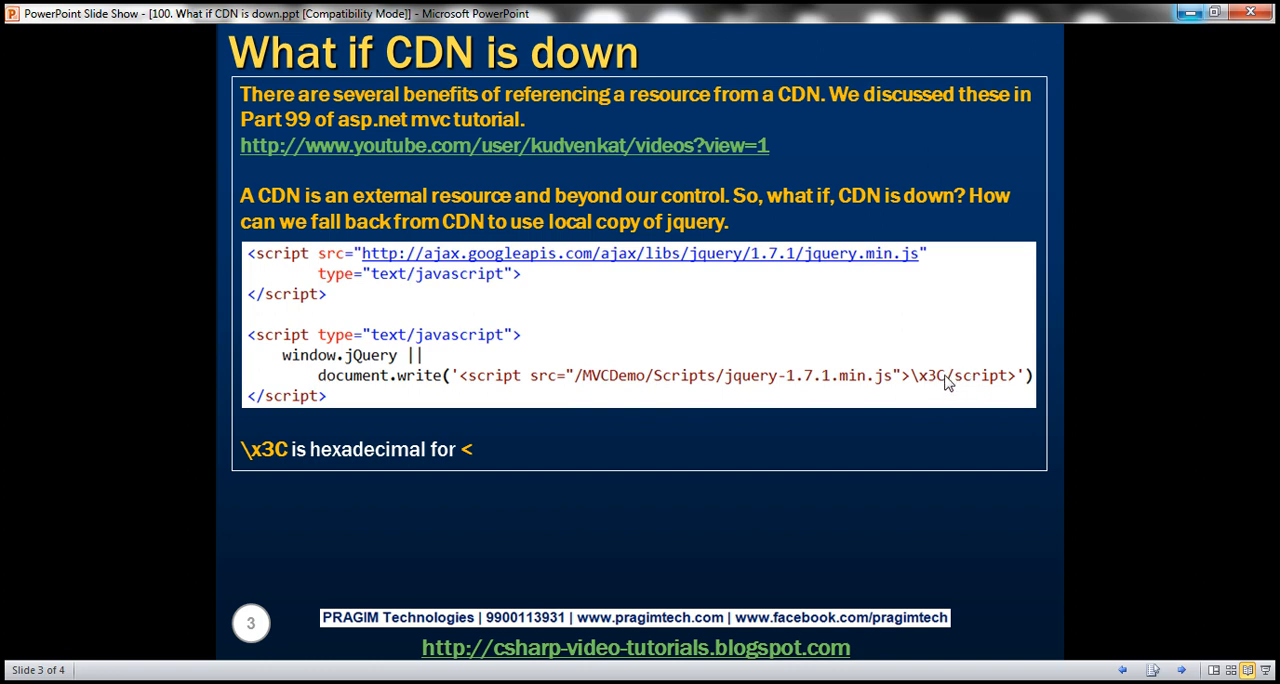
pyautogui.moveTo(964, 360)
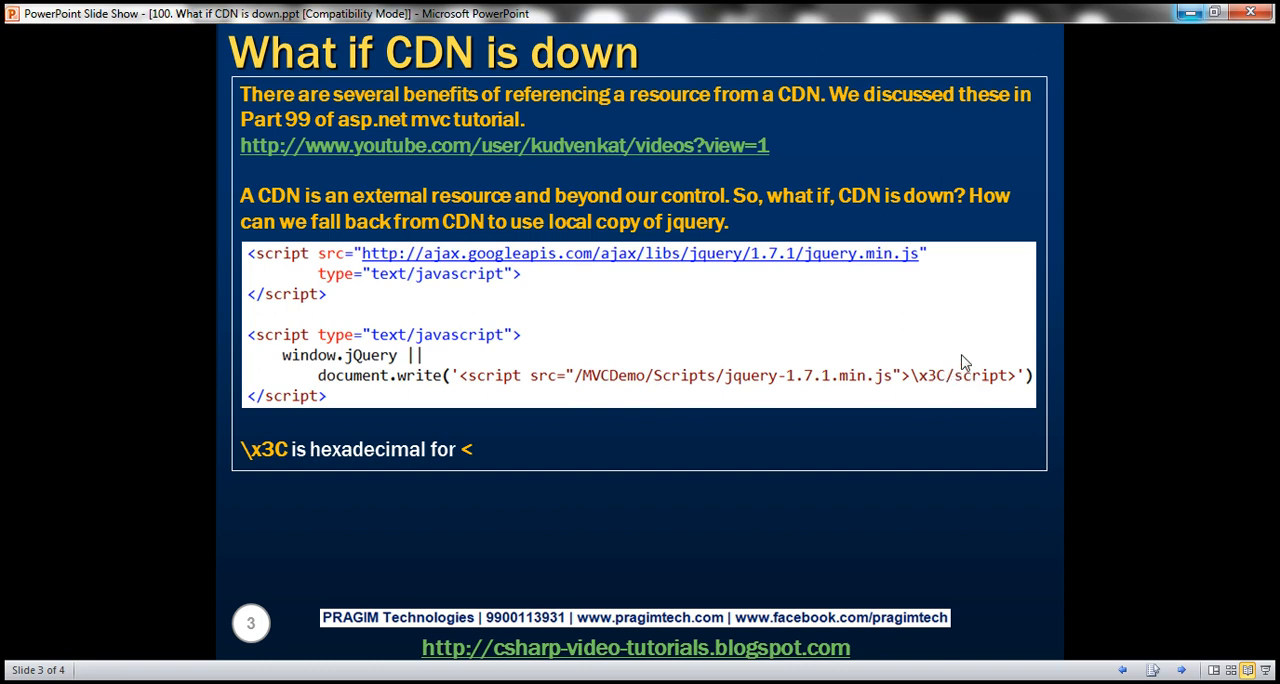
pyautogui.moveTo(926, 390)
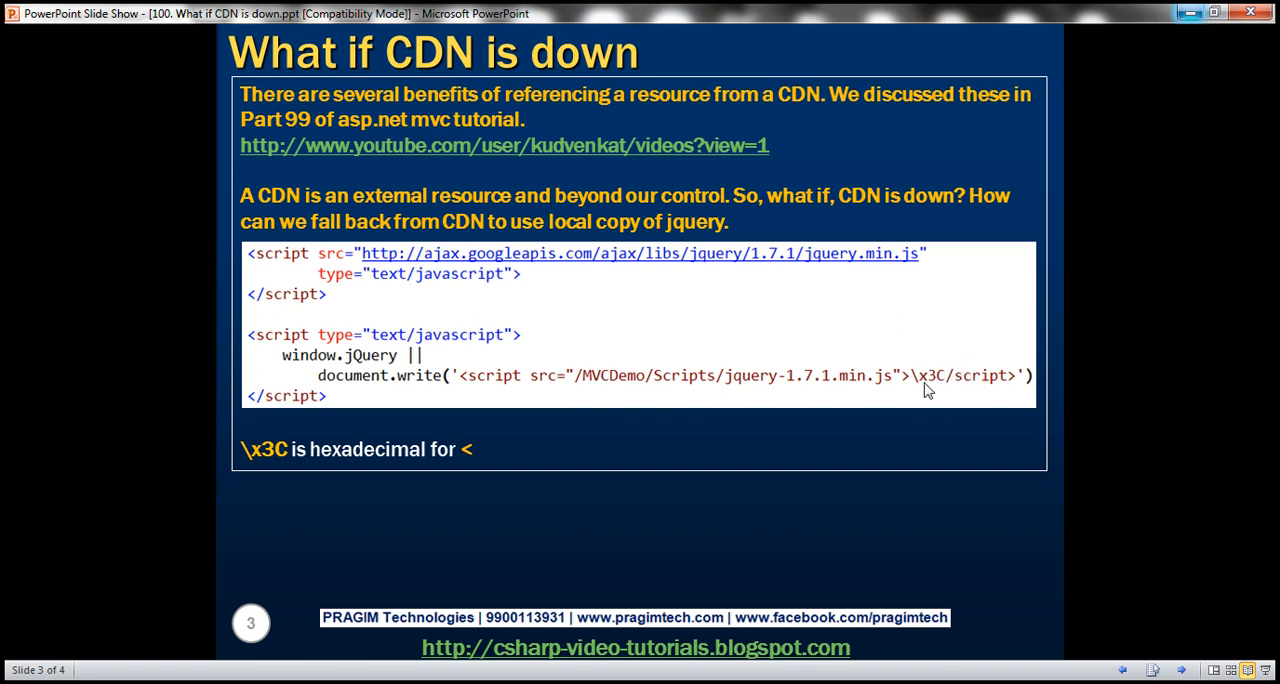
pyautogui.moveTo(772, 410)
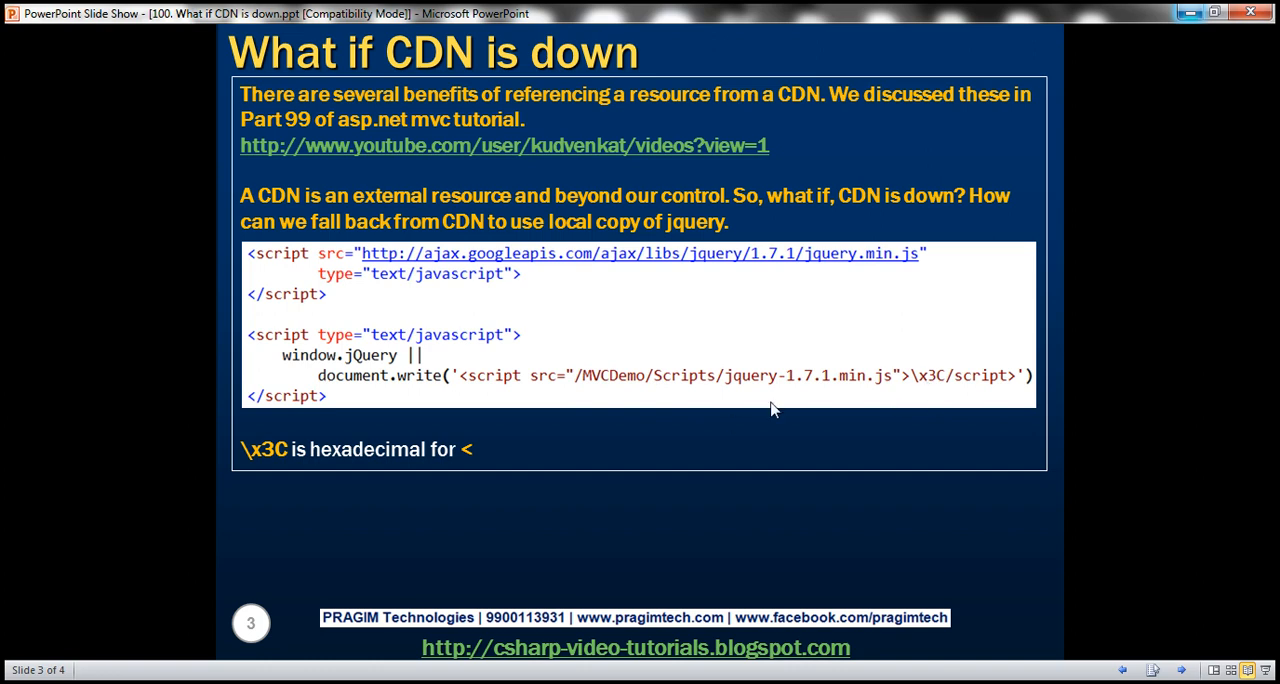
pyautogui.moveTo(400, 500)
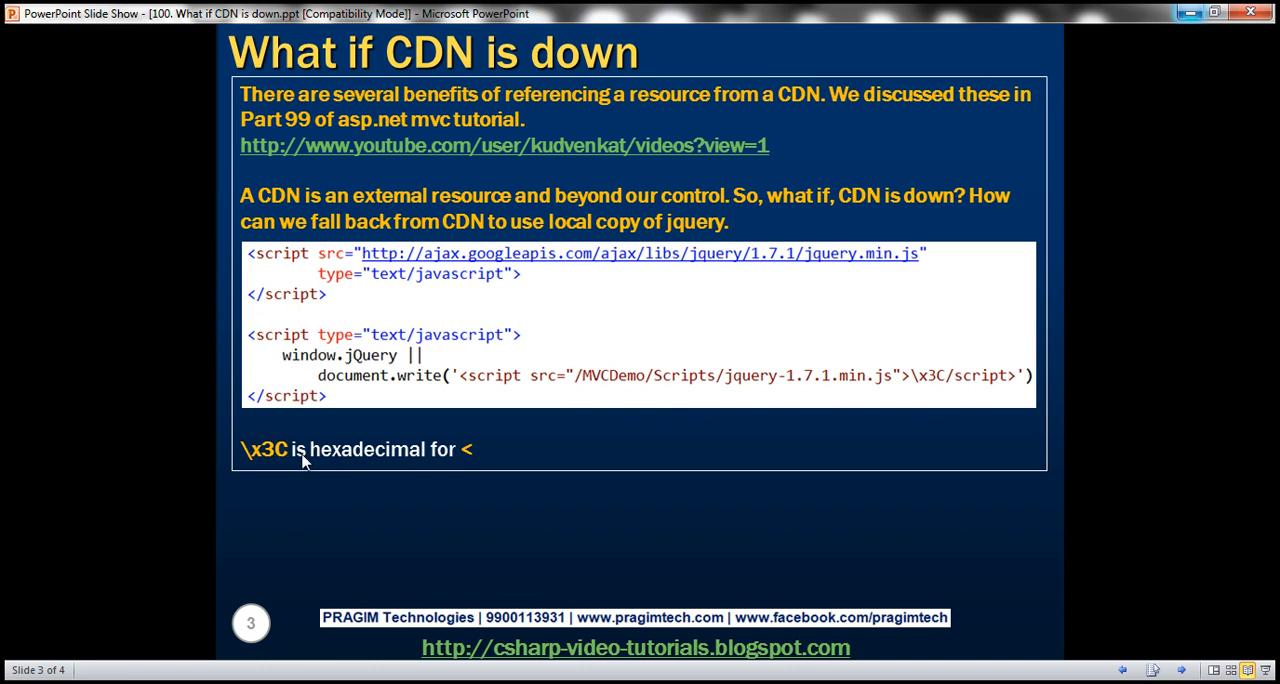
pyautogui.moveTo(376, 468)
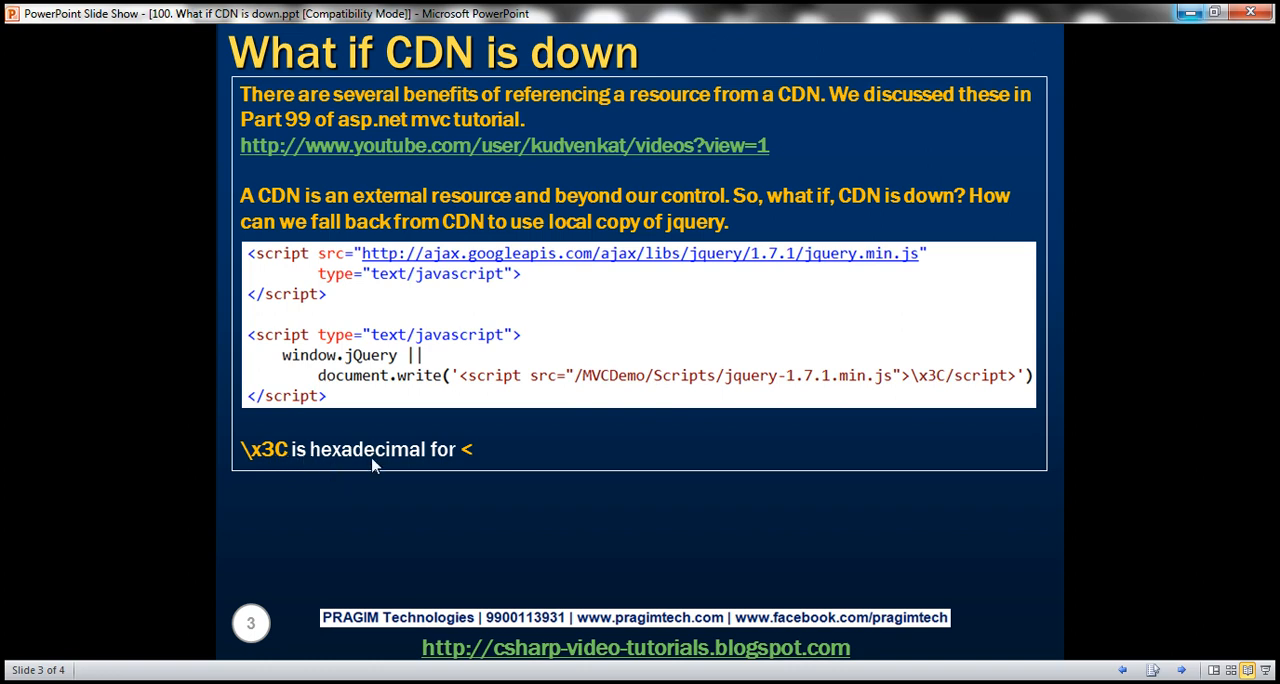
pyautogui.moveTo(496, 474)
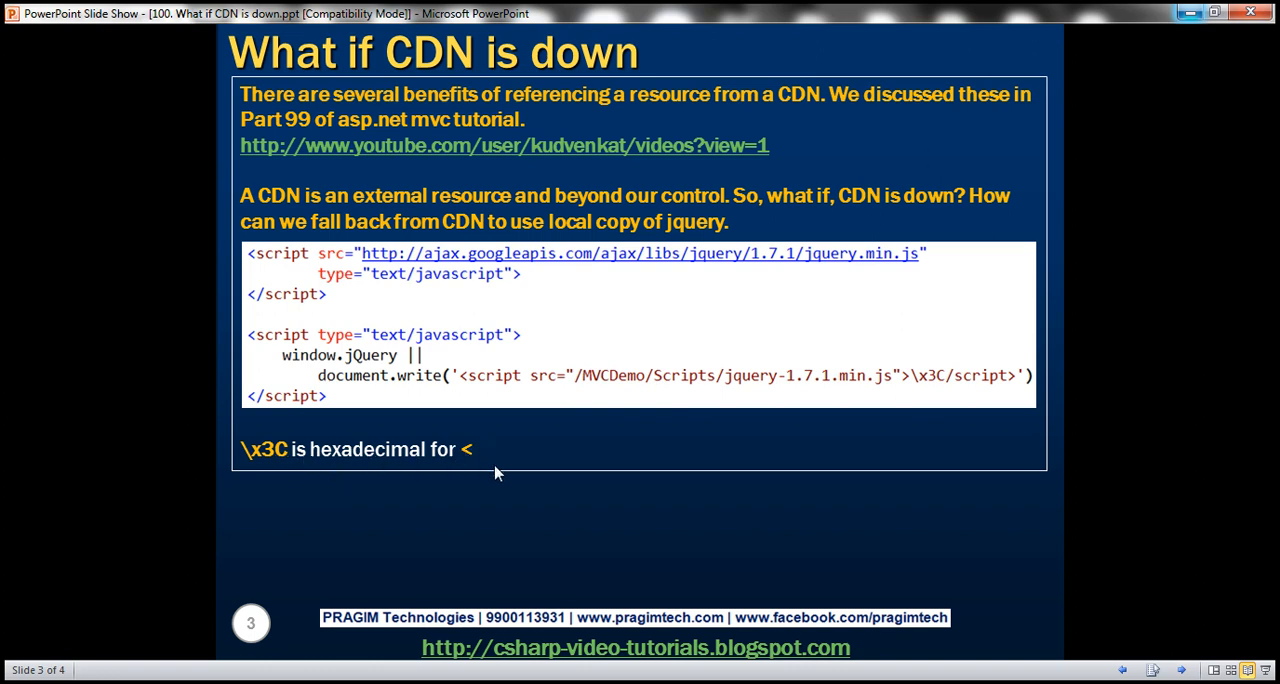
pyautogui.moveTo(336, 540)
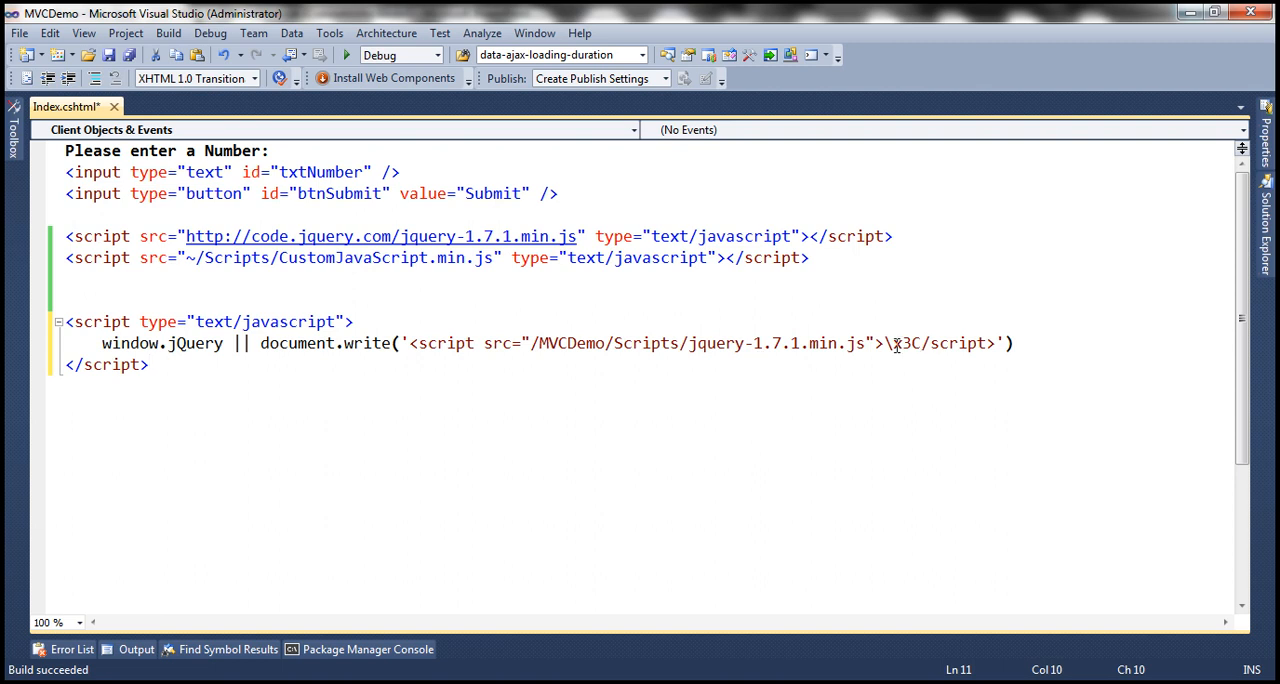
# - Try a literal < in the fallback's closing script tag, save, then restore the \x3C escape
pyautogui.doubleClick(900, 344)
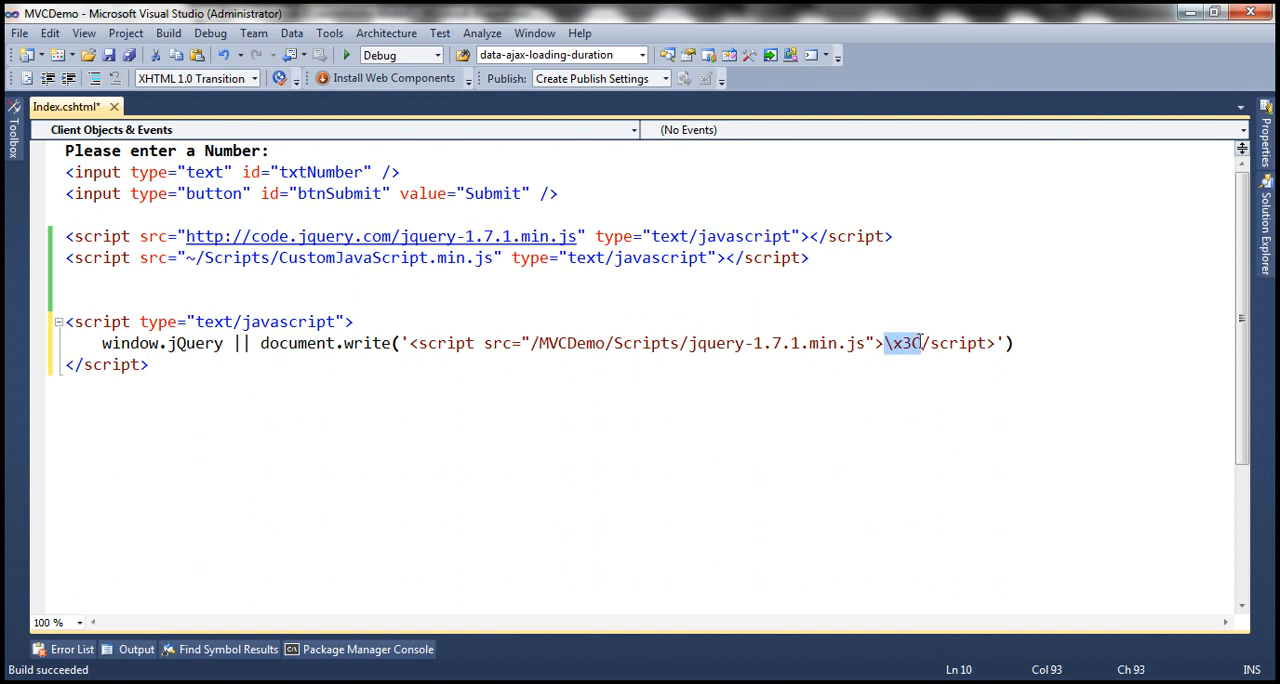
pyautogui.moveTo(928, 398)
pyautogui.write('<')
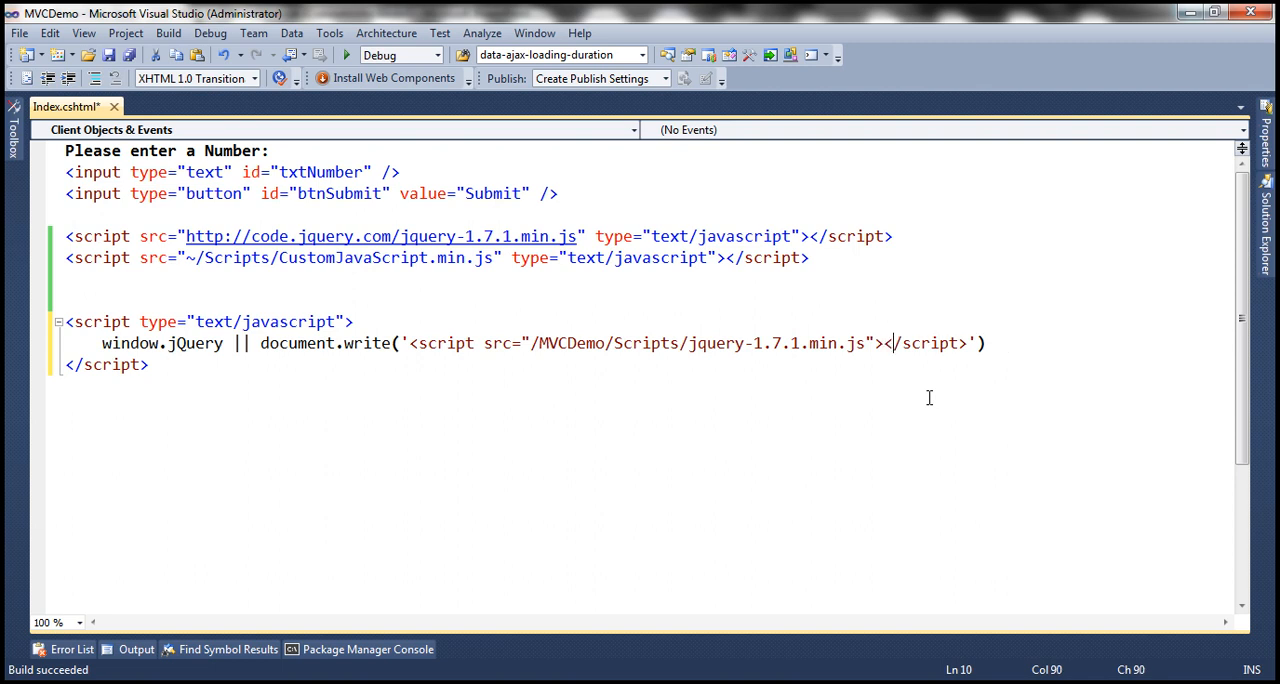
pyautogui.press('ctrl+s')
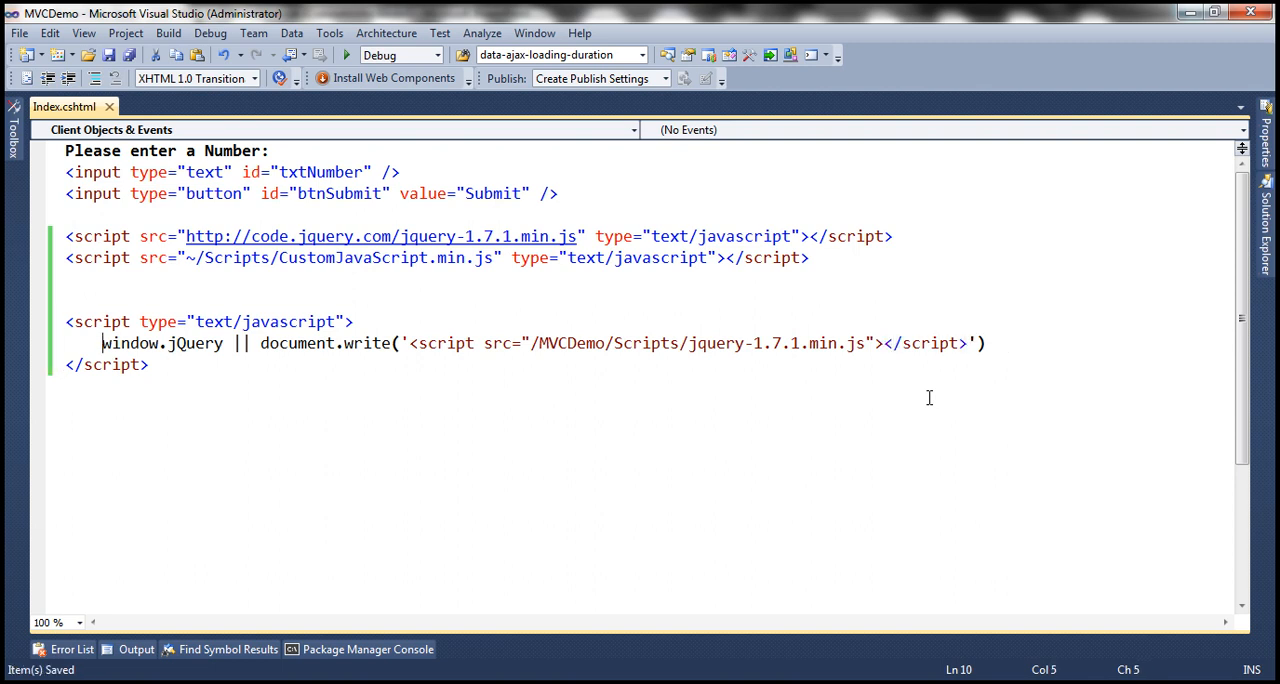
pyautogui.moveTo(886, 344)
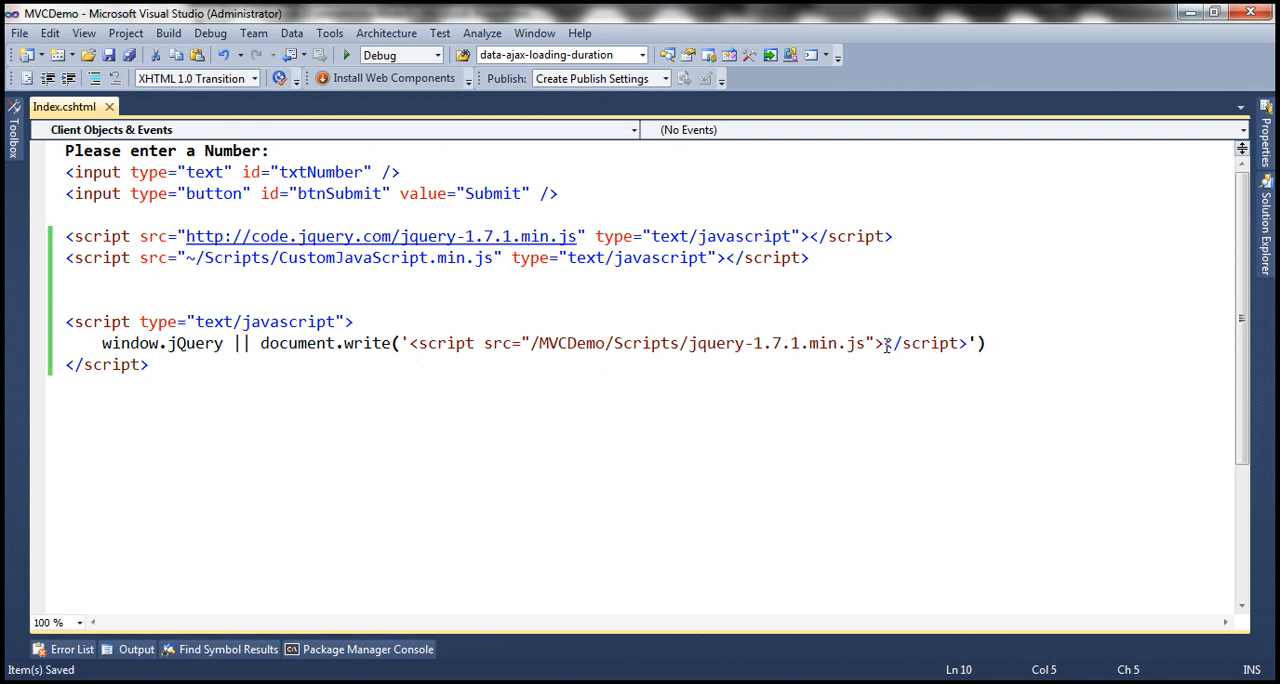
pyautogui.doubleClick(924, 344)
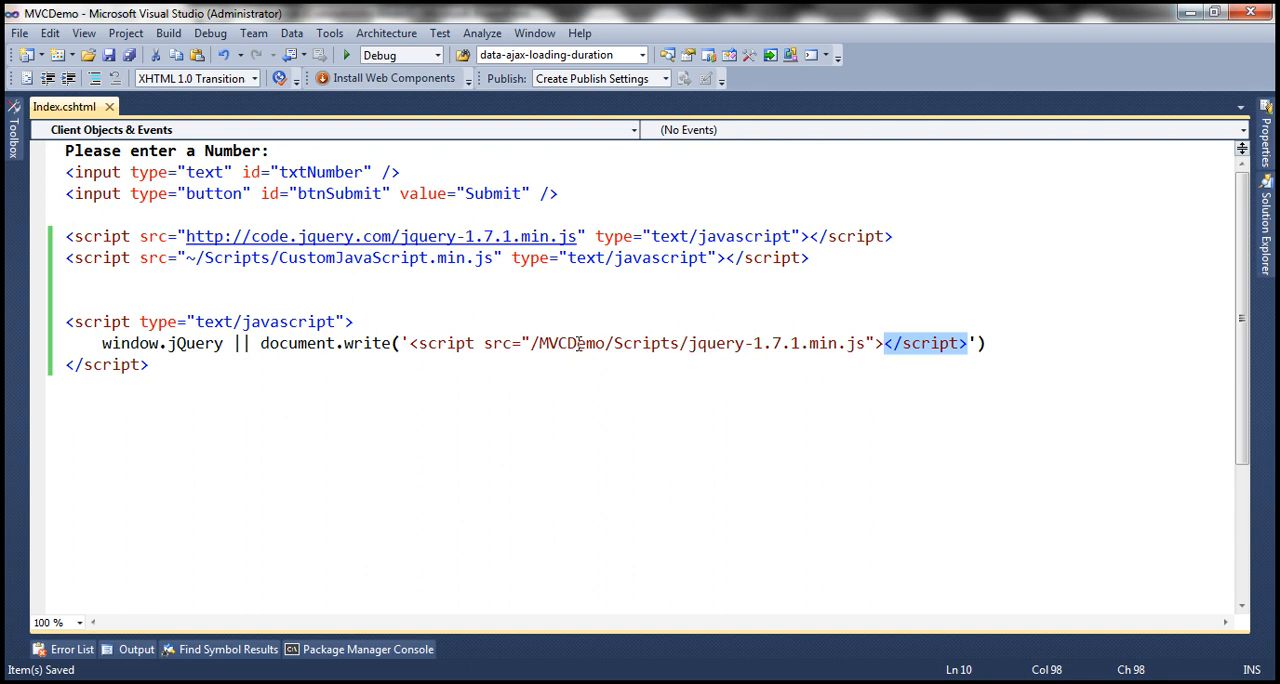
pyautogui.moveTo(408, 324)
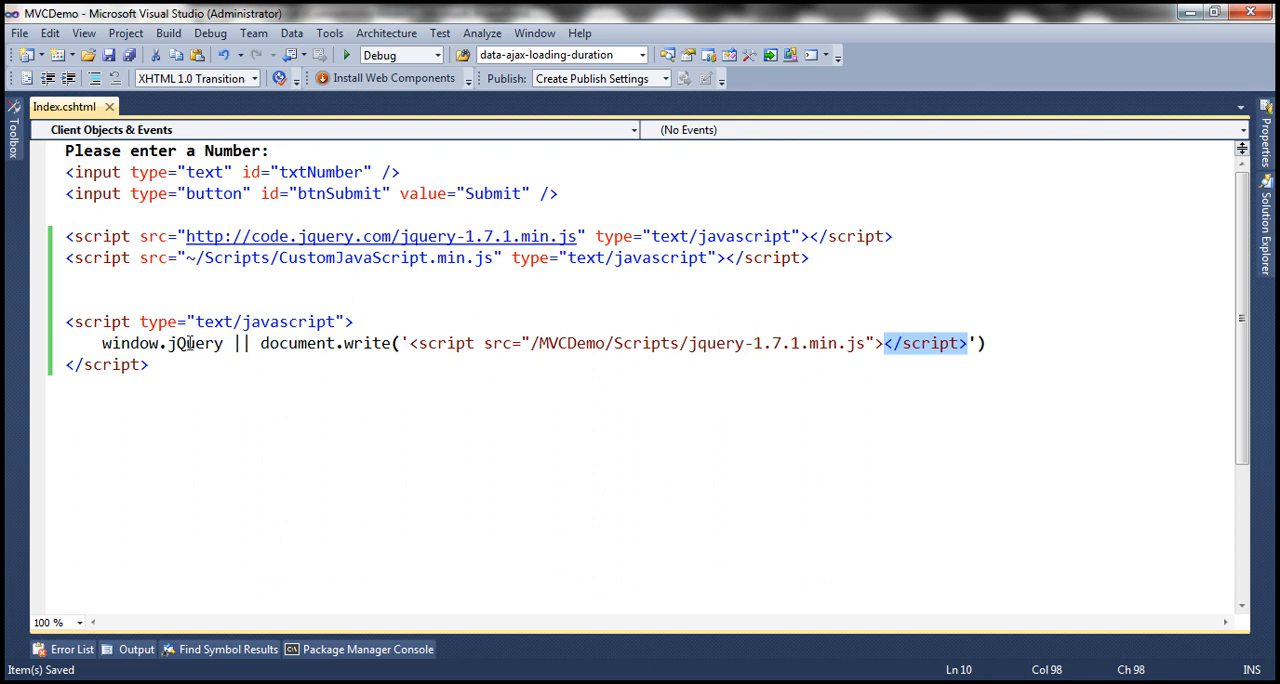
pyautogui.moveTo(516, 300)
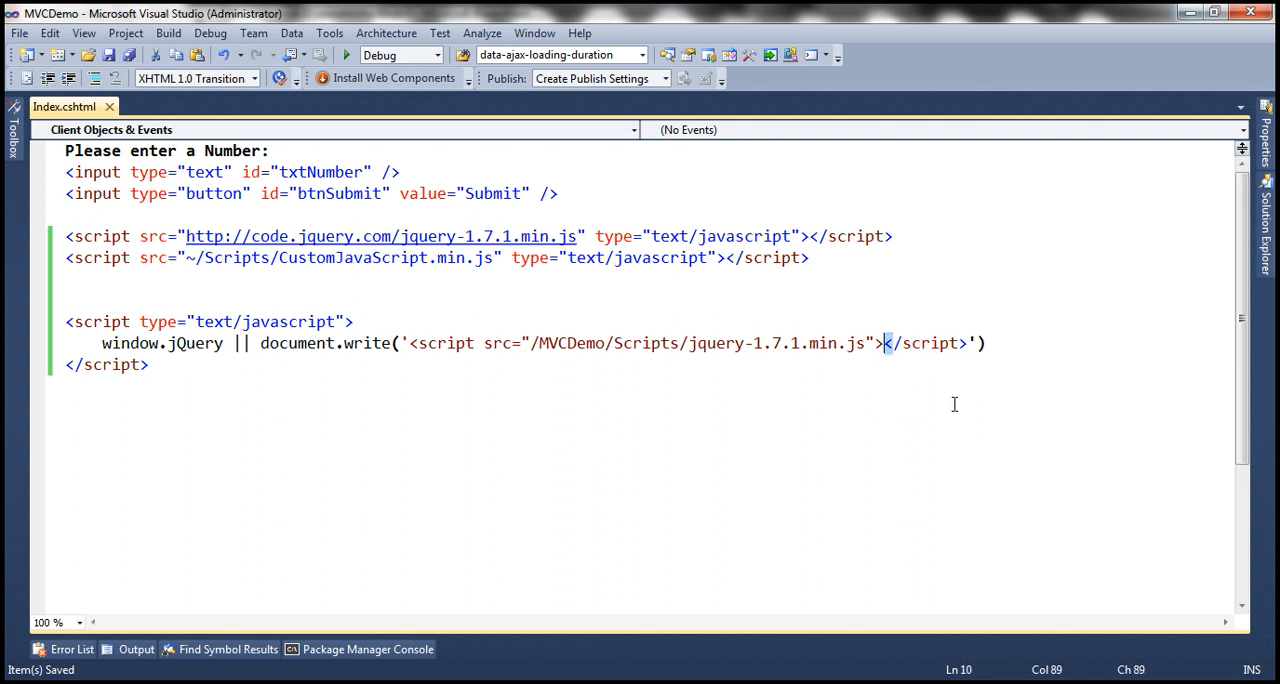
pyautogui.write('\\x3C')
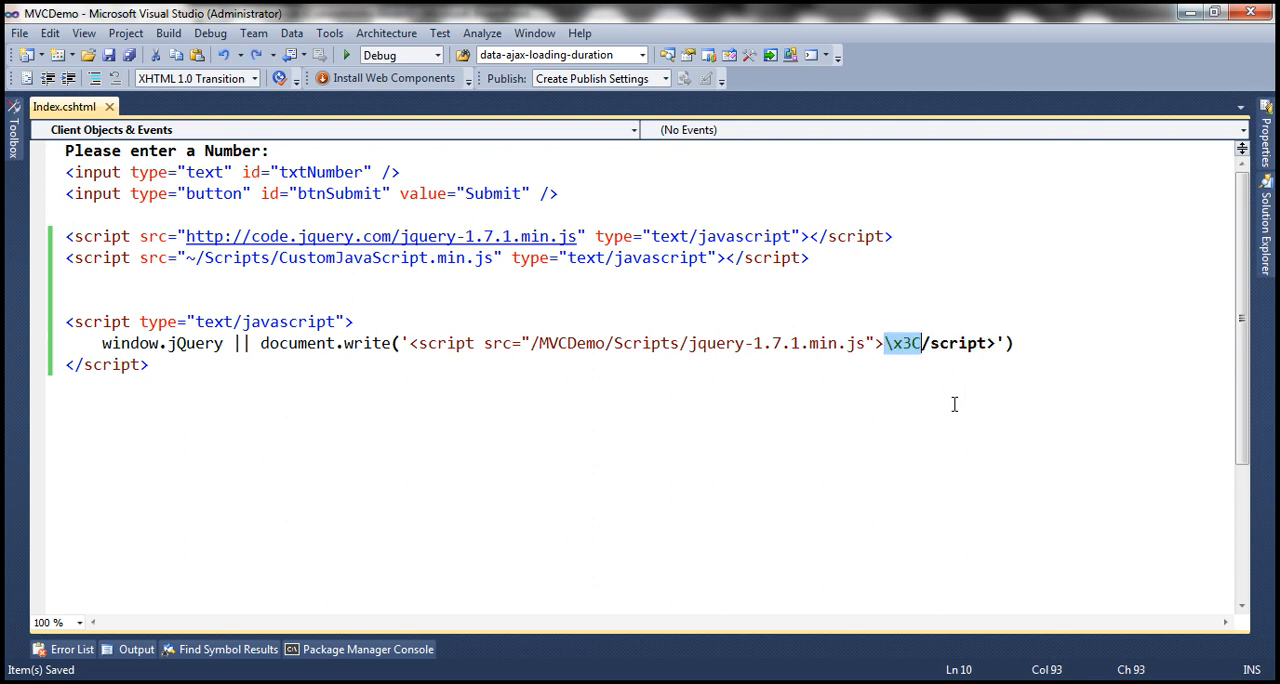
# - Show the console still reporting the CDN load failure and '$ is not defined'
pyautogui.click(544, 298)
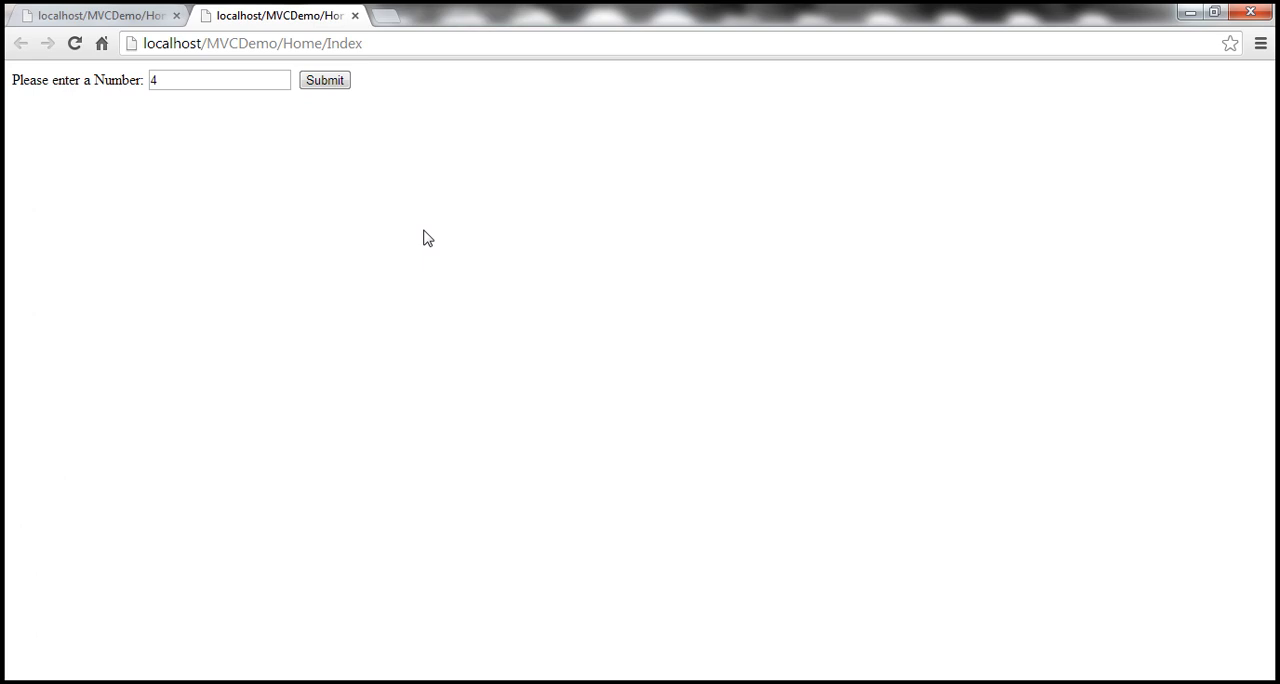
pyautogui.press('F12')
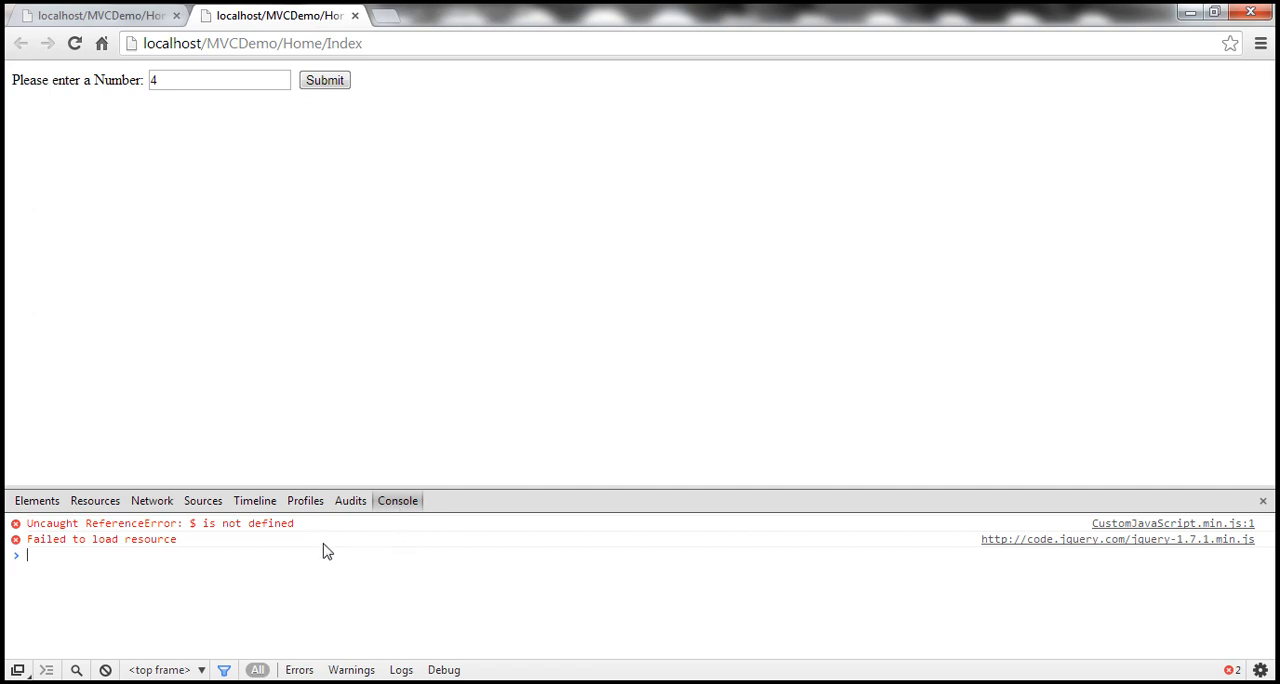
pyautogui.moveTo(1116, 540)
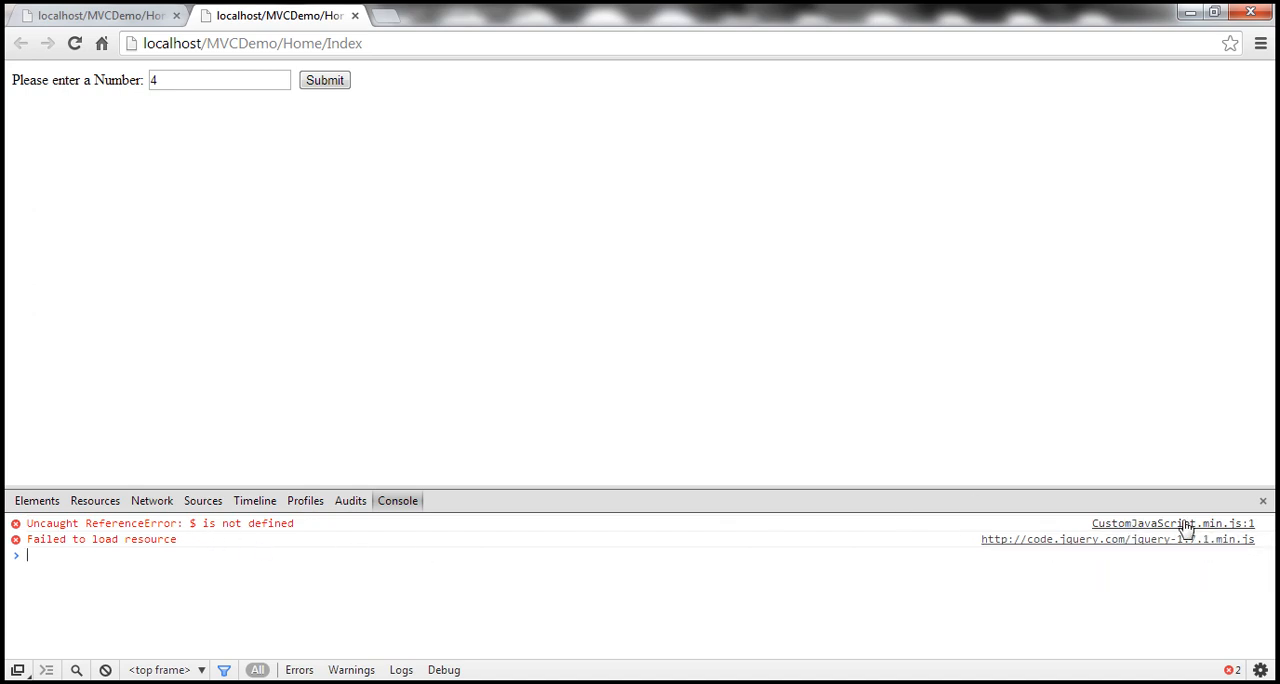
pyautogui.moveTo(292, 594)
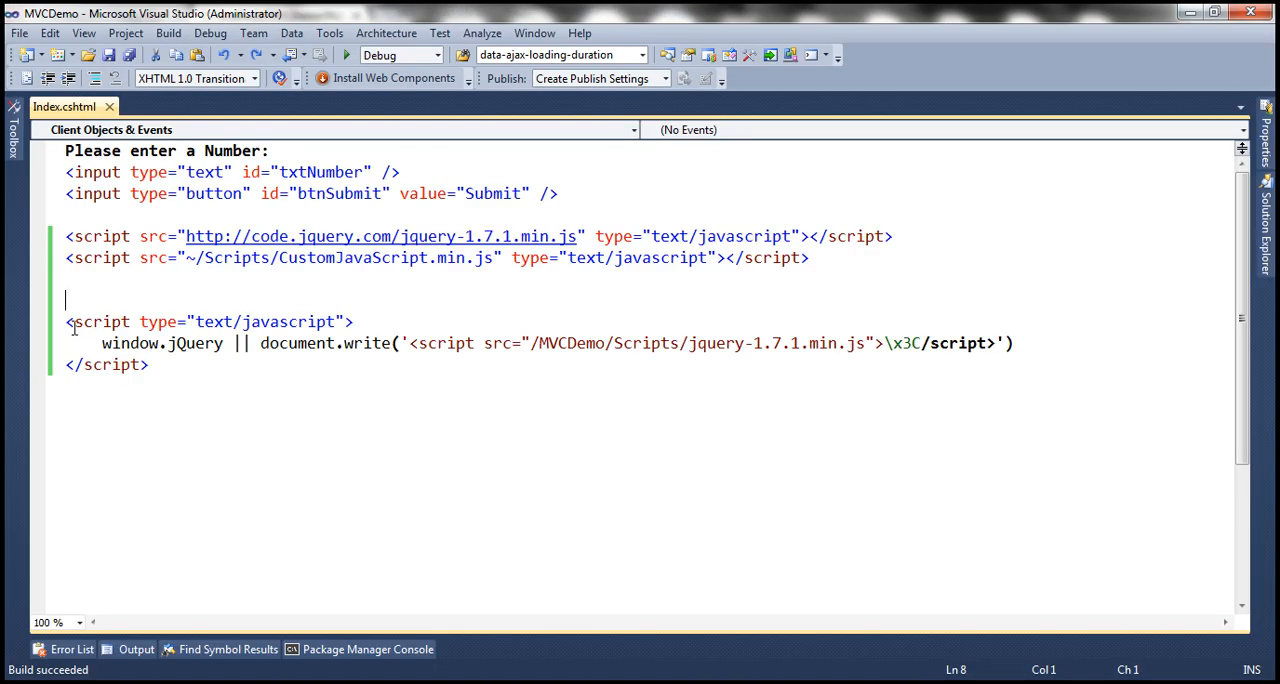
# - Move the jQuery fallback script block above the CustomJavaScript.min.js reference
pyautogui.moveTo(66, 320); pyautogui.dragTo(148, 364)
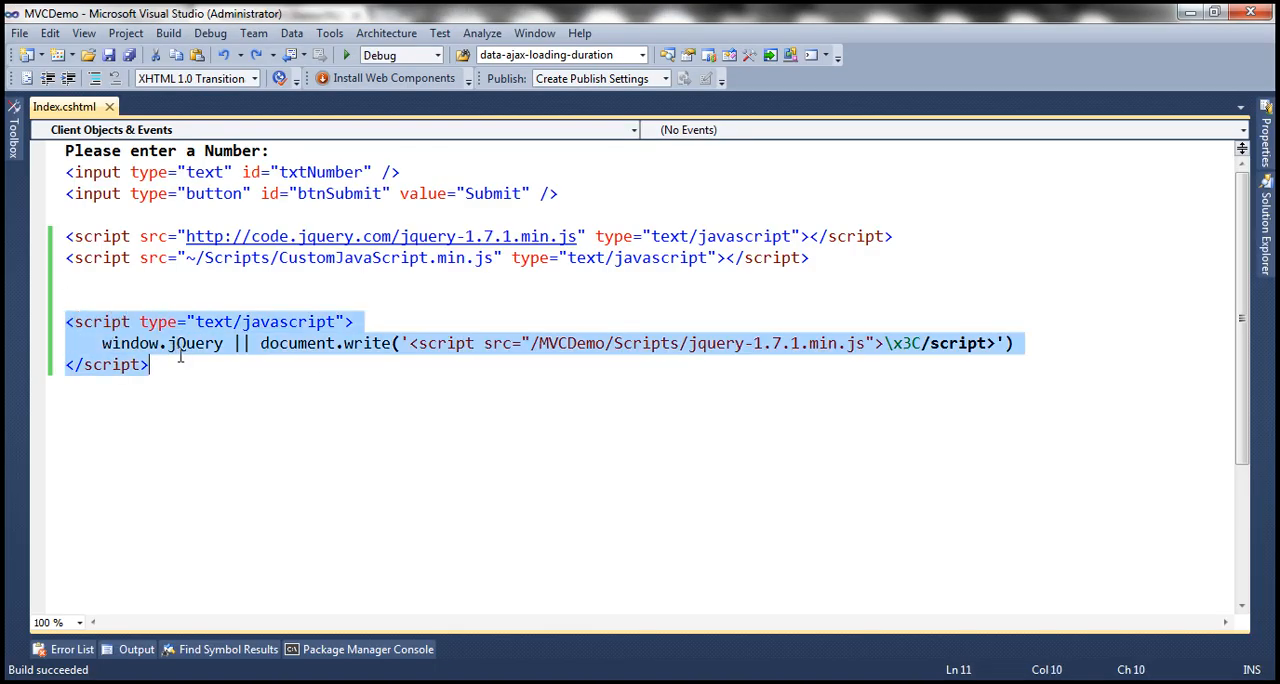
pyautogui.moveTo(788, 284)
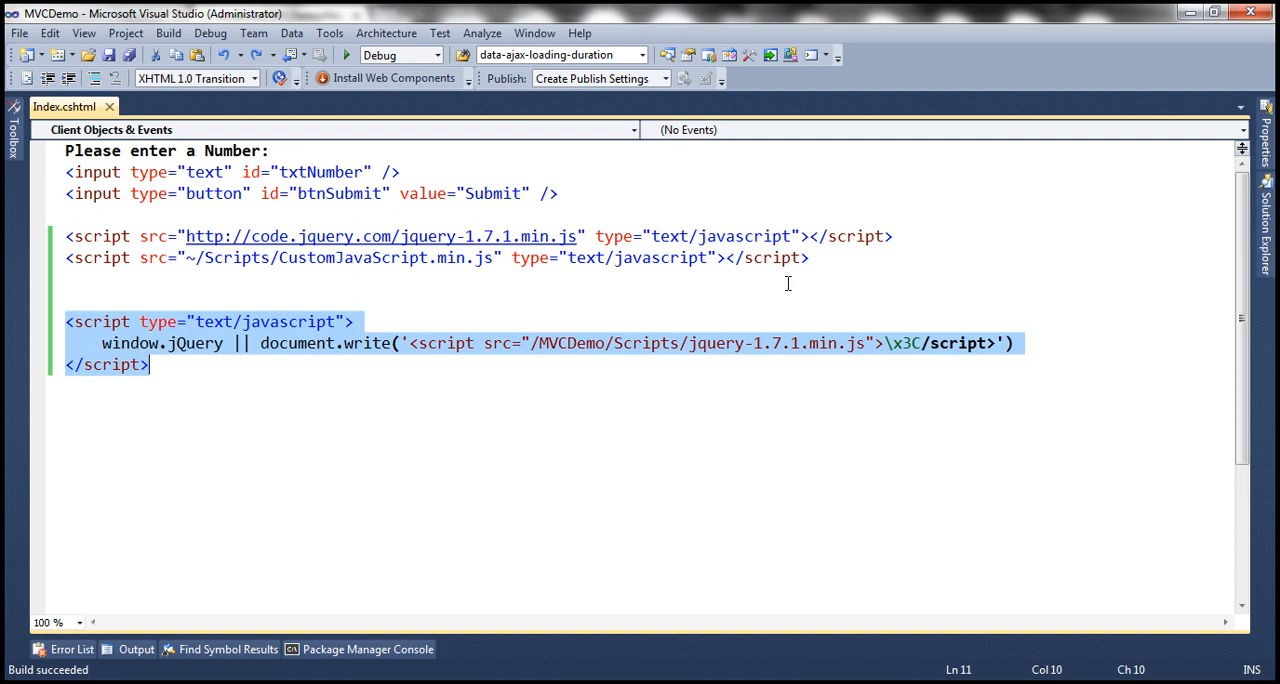
pyautogui.press('Delete')
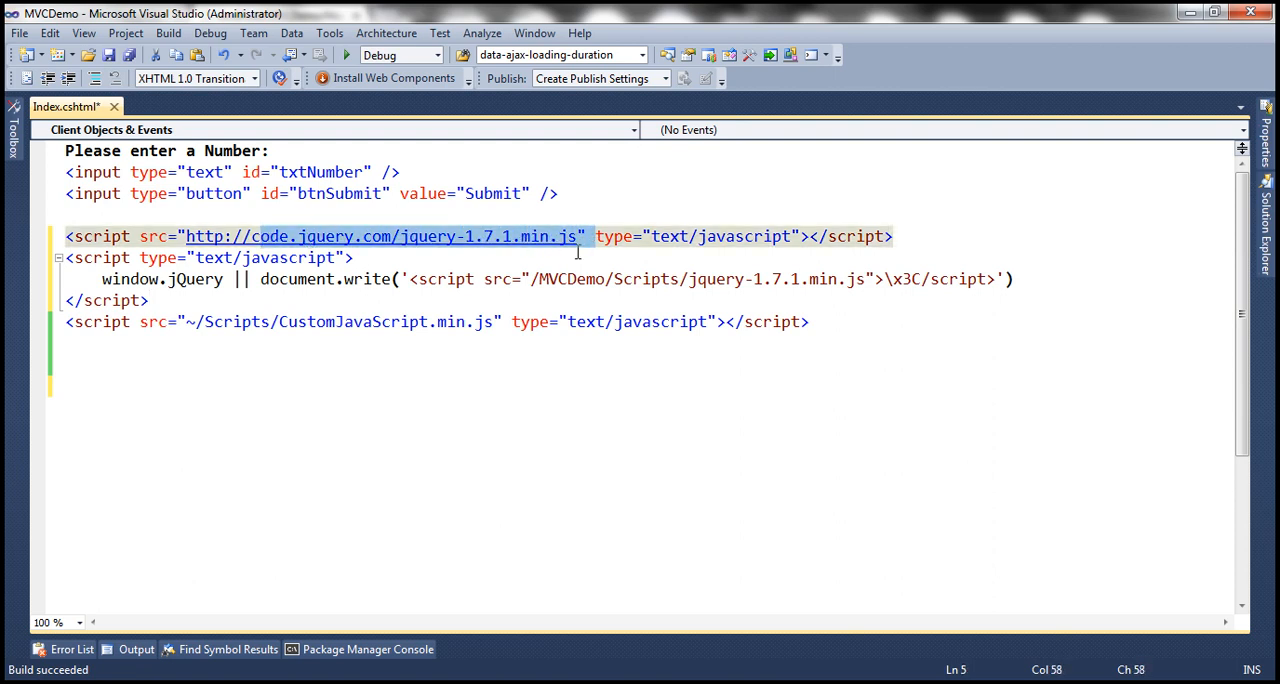
pyautogui.moveTo(456, 286)
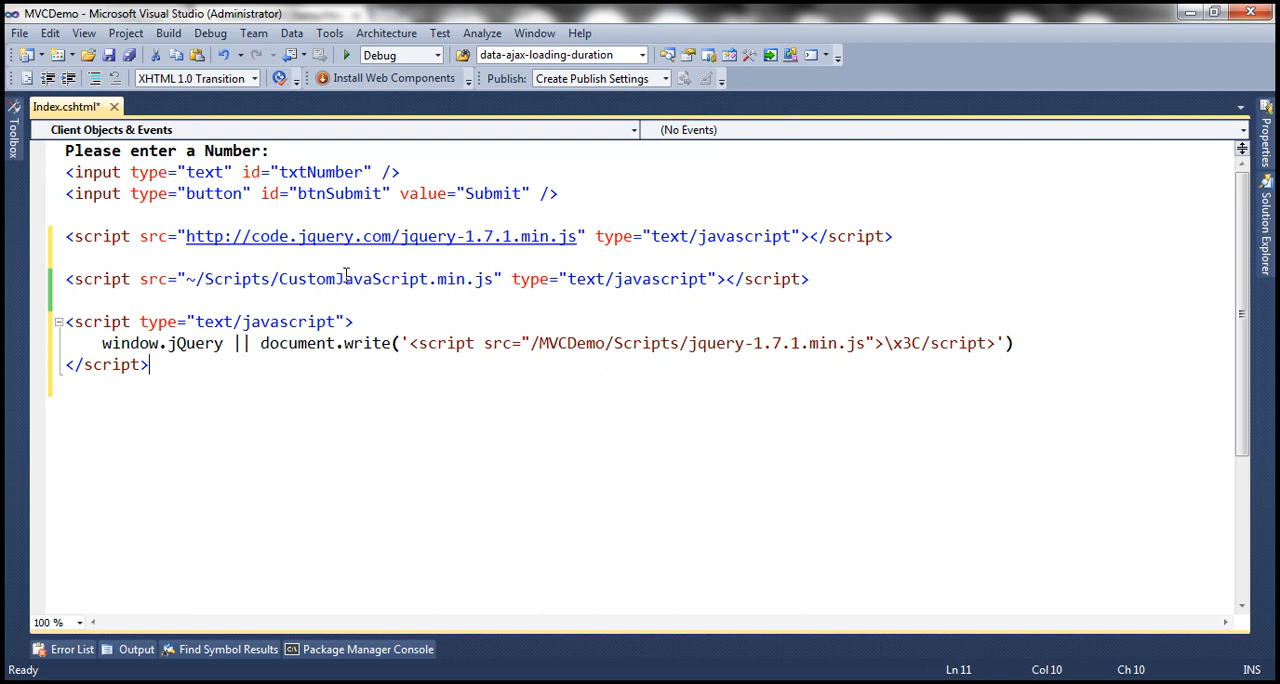
pyautogui.moveTo(344, 276)
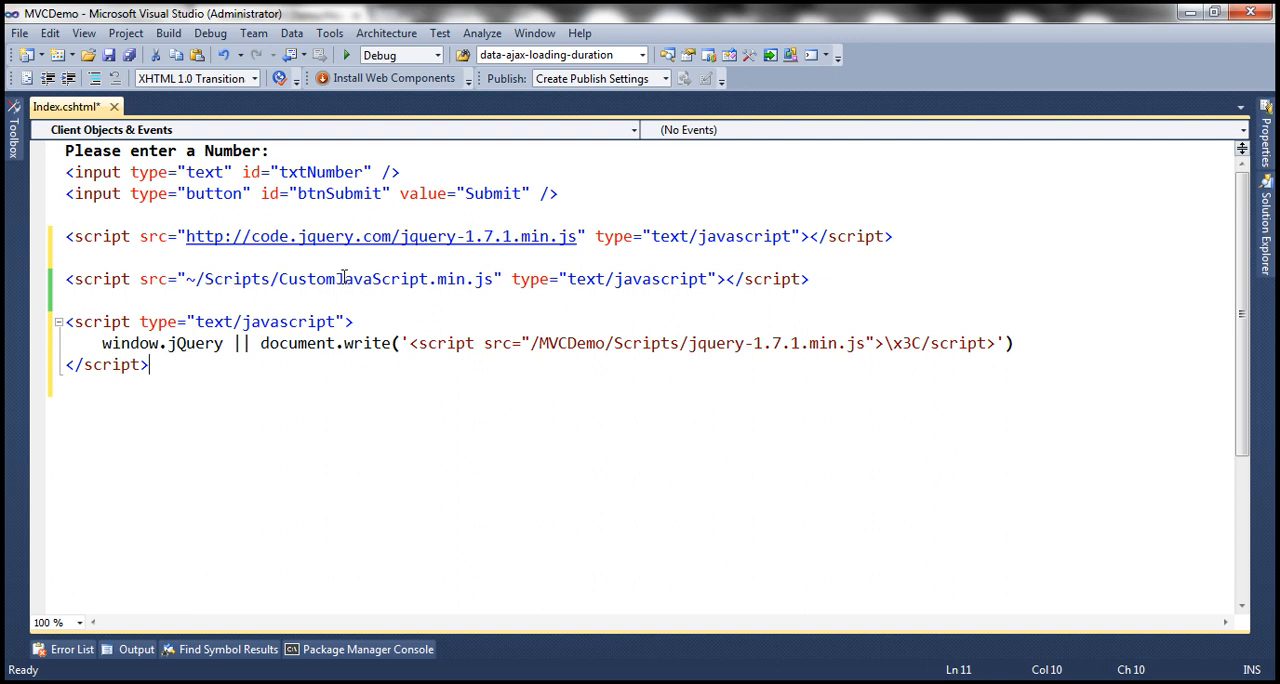
pyautogui.moveTo(300, 306)
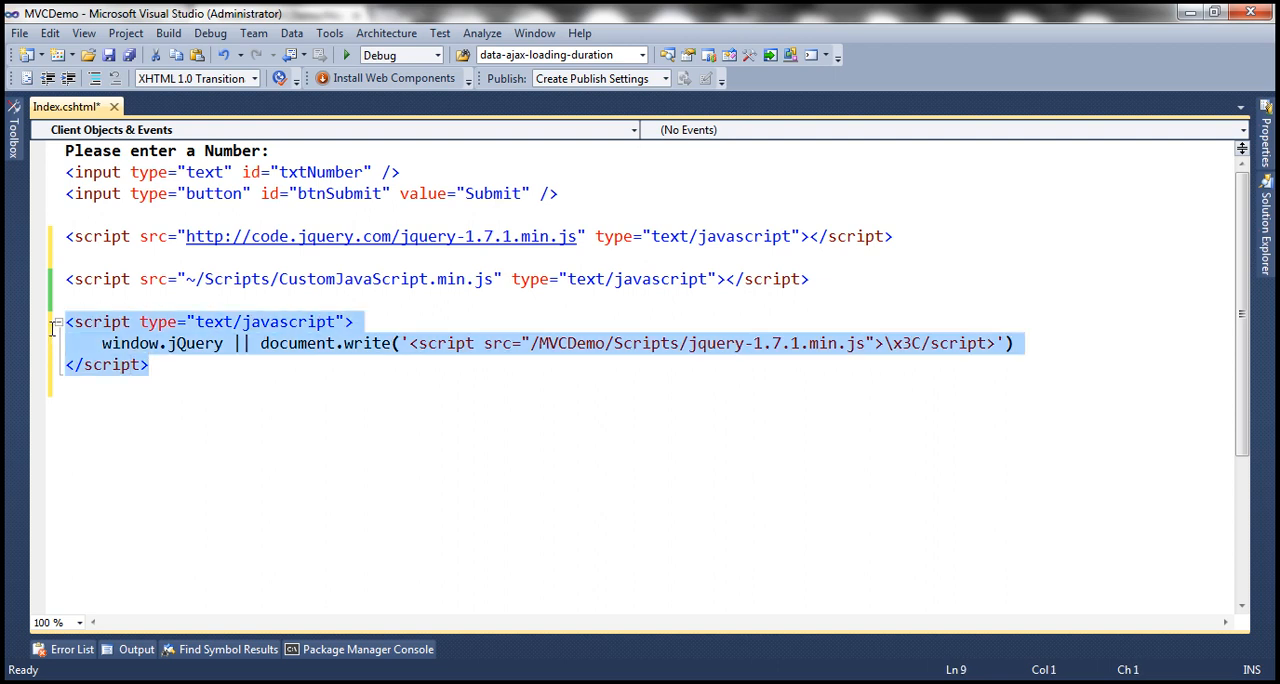
pyautogui.press('Delete')
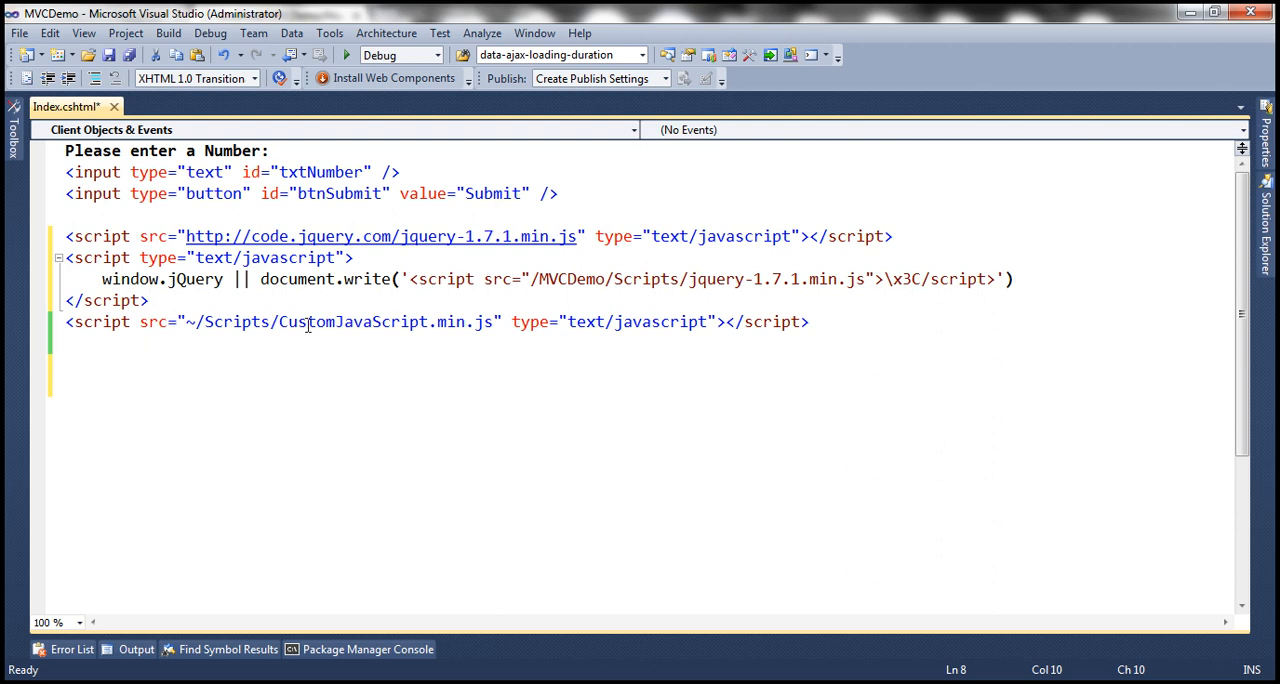
pyautogui.moveTo(270, 304)
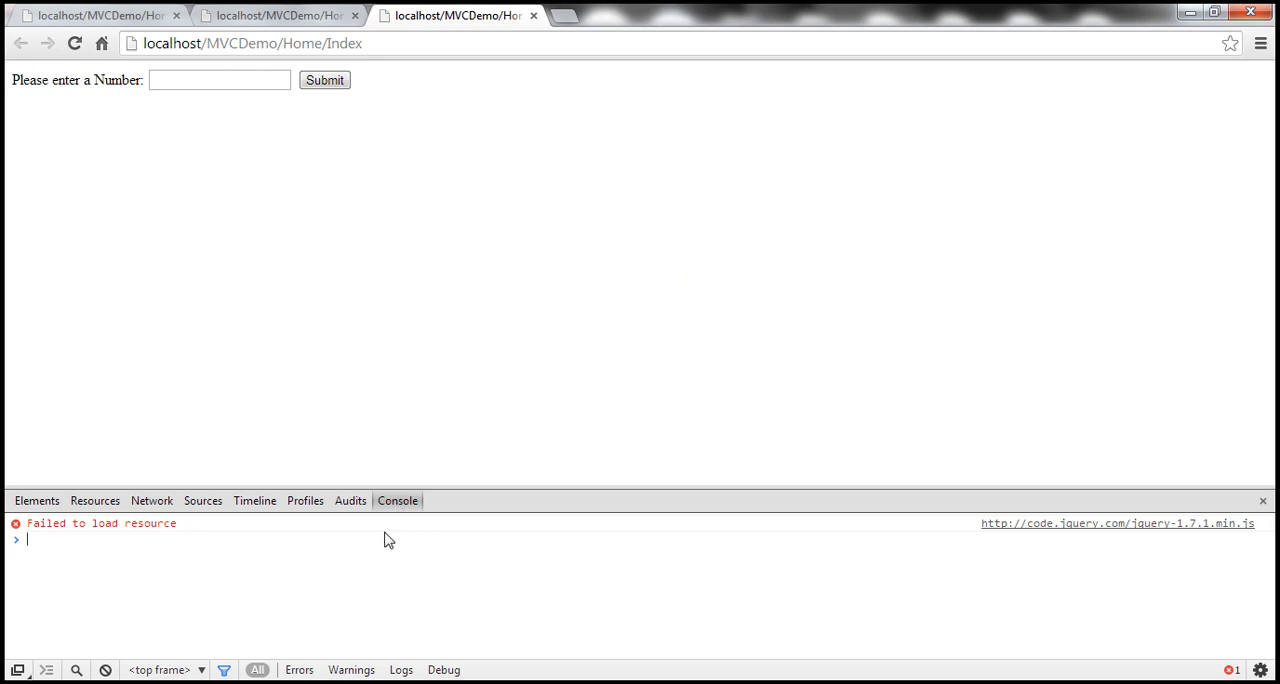
pyautogui.moveTo(196, 540)
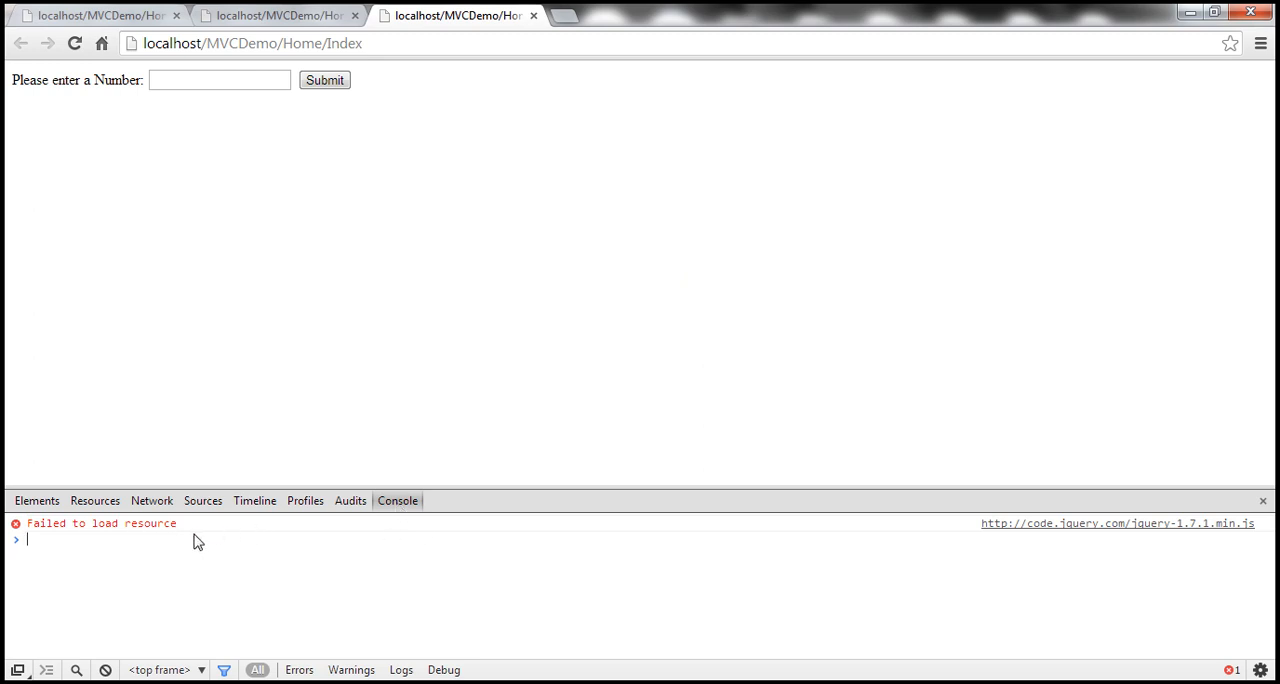
pyautogui.moveTo(1116, 524)
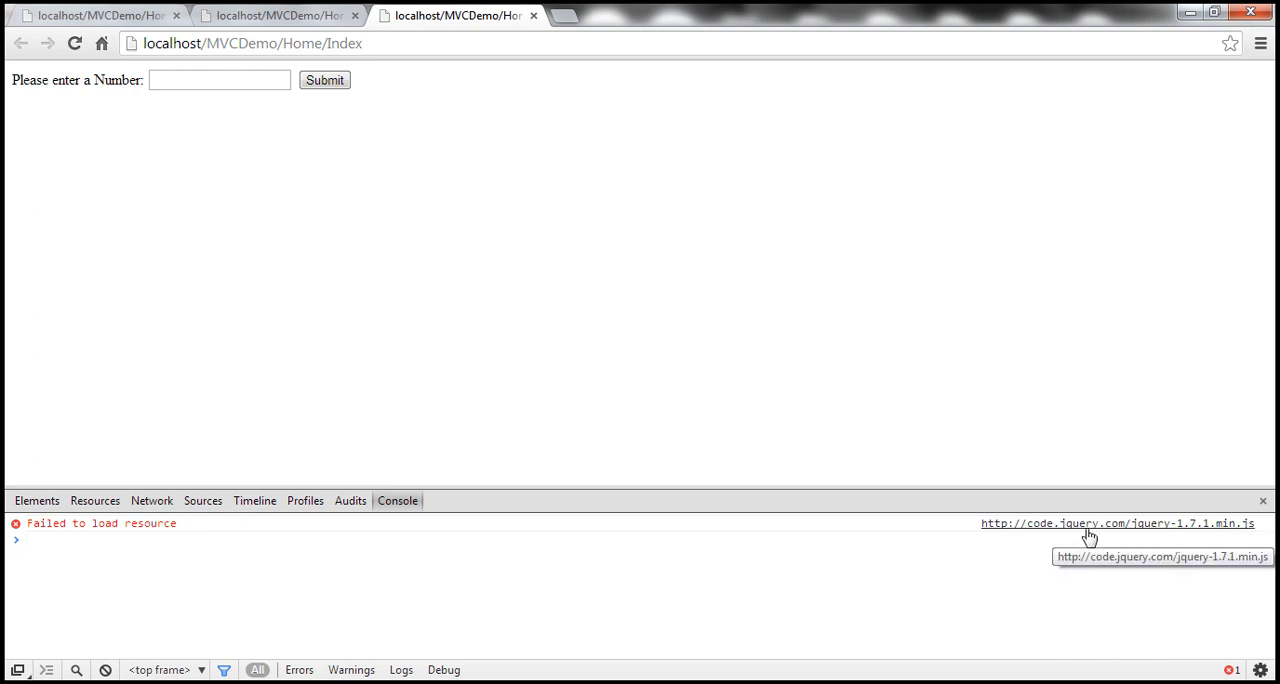
pyautogui.moveTo(408, 176)
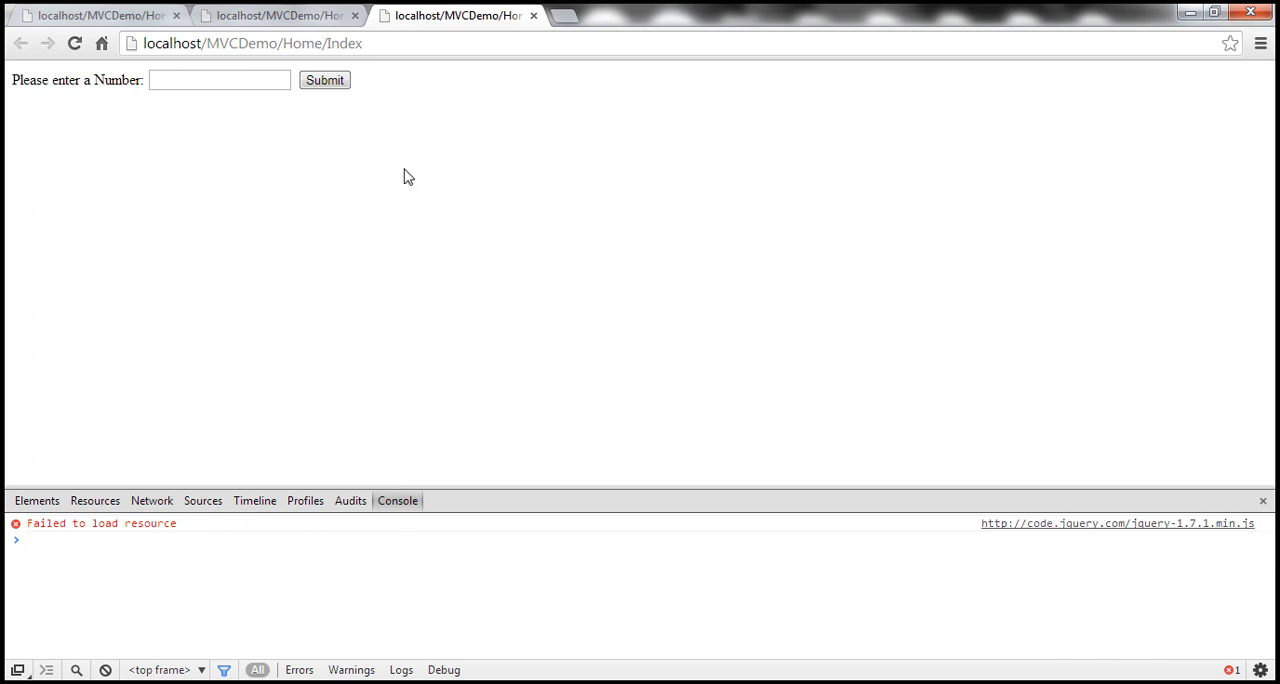
# - Submit 4 then 3 offline, getting 'Number is even' and 'Number is odd' alerts
pyautogui.write('4')
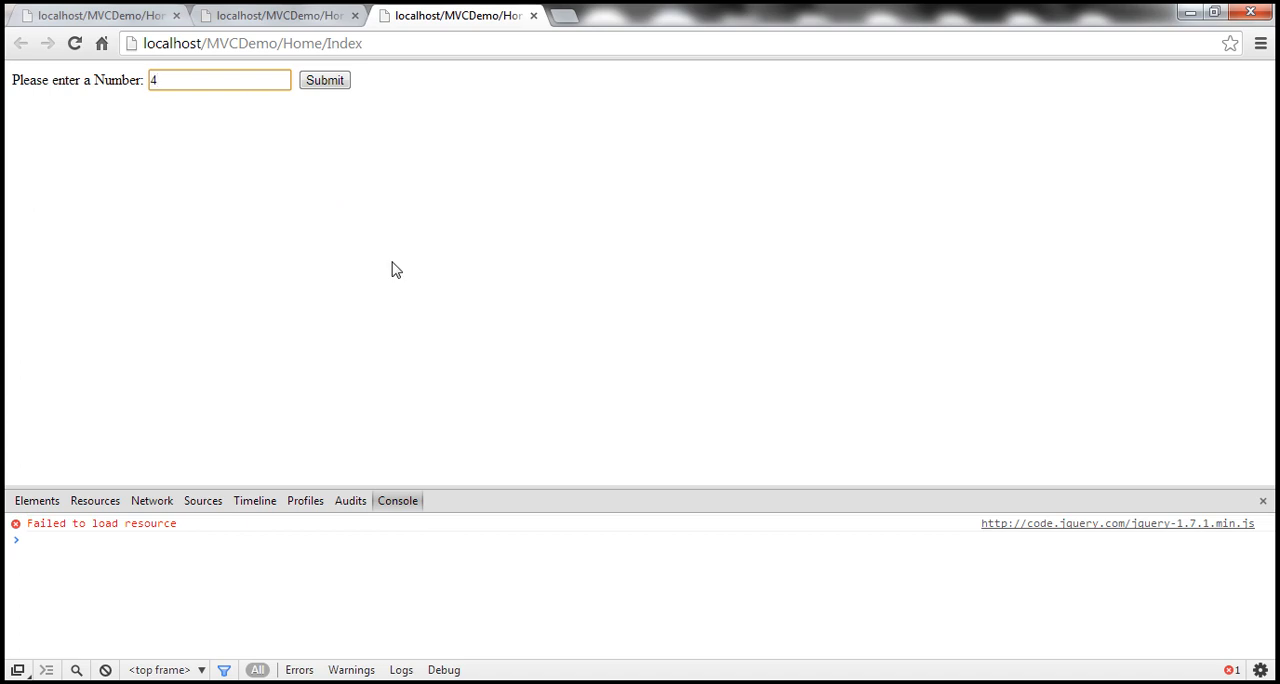
pyautogui.click(324, 80)
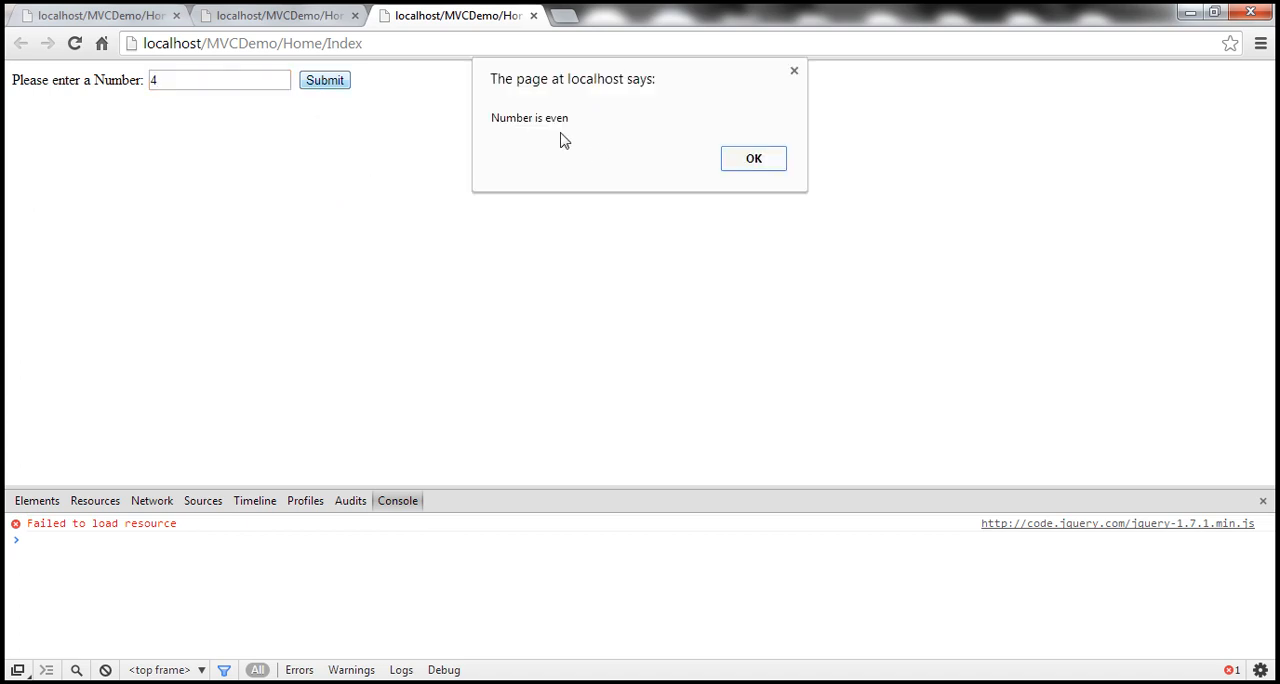
pyautogui.click(752, 158)
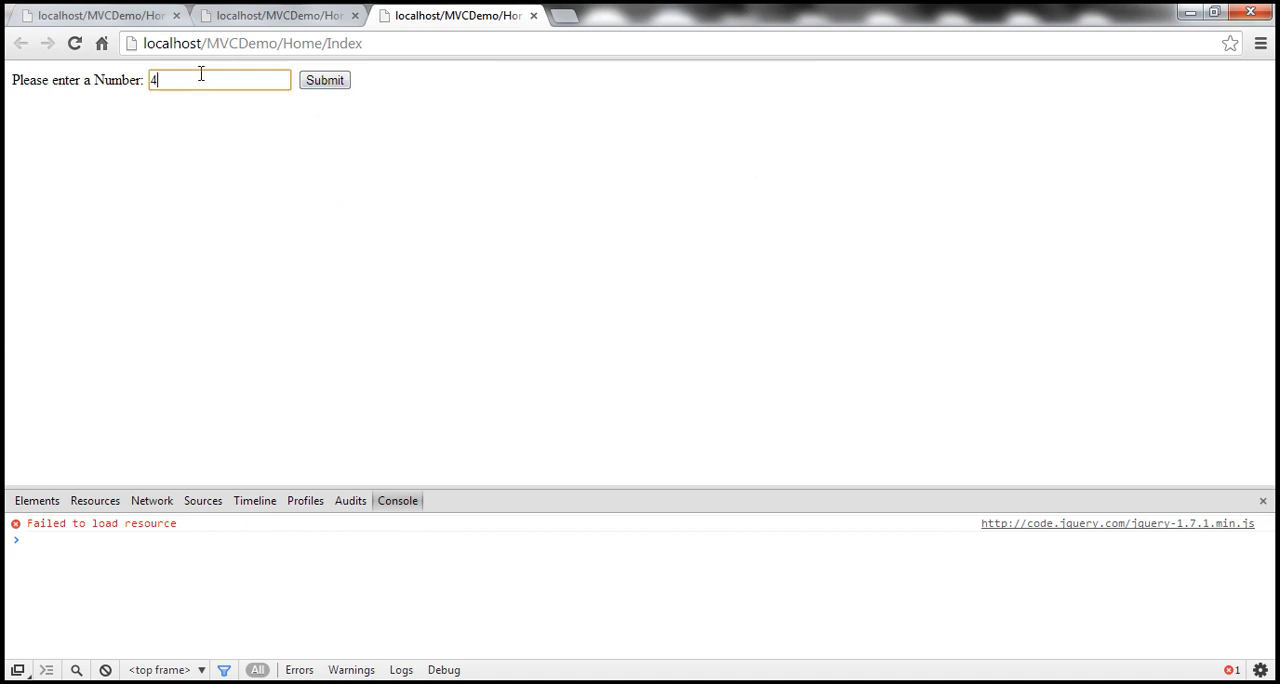
pyautogui.write('3')
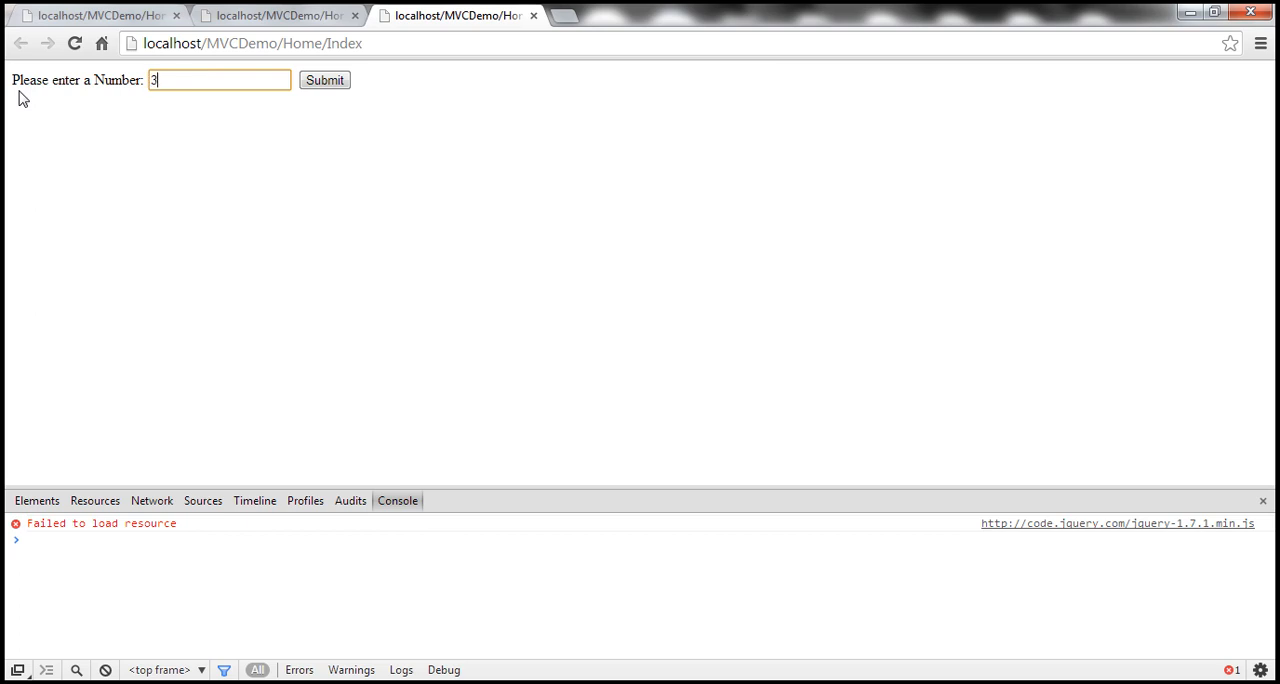
pyautogui.click(324, 80)
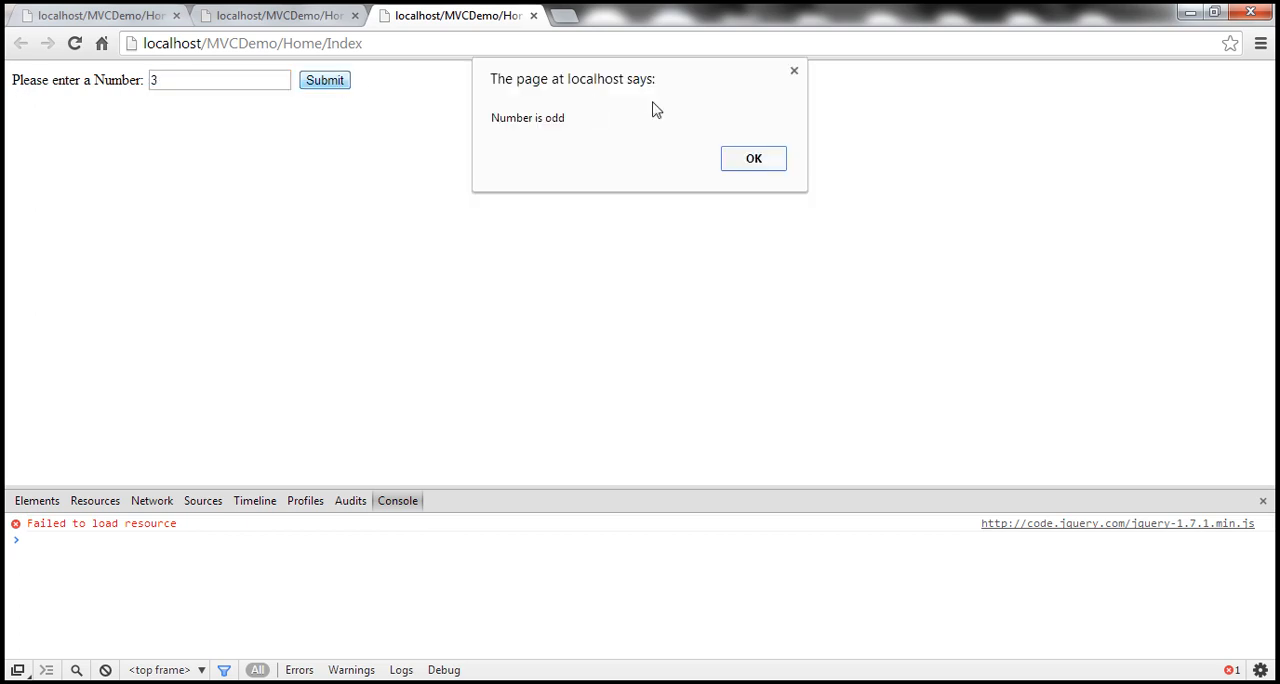
pyautogui.click(752, 158)
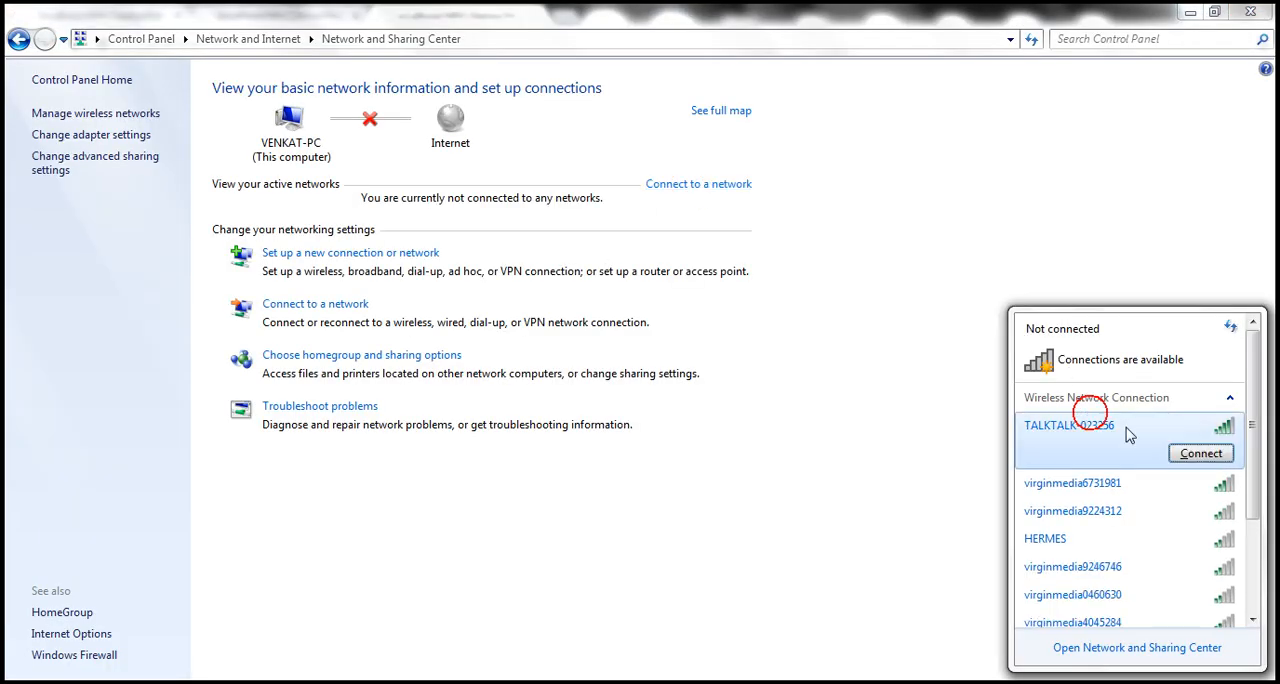
# - Connect to the chosen wireless network to go back online
pyautogui.click(1200, 452)
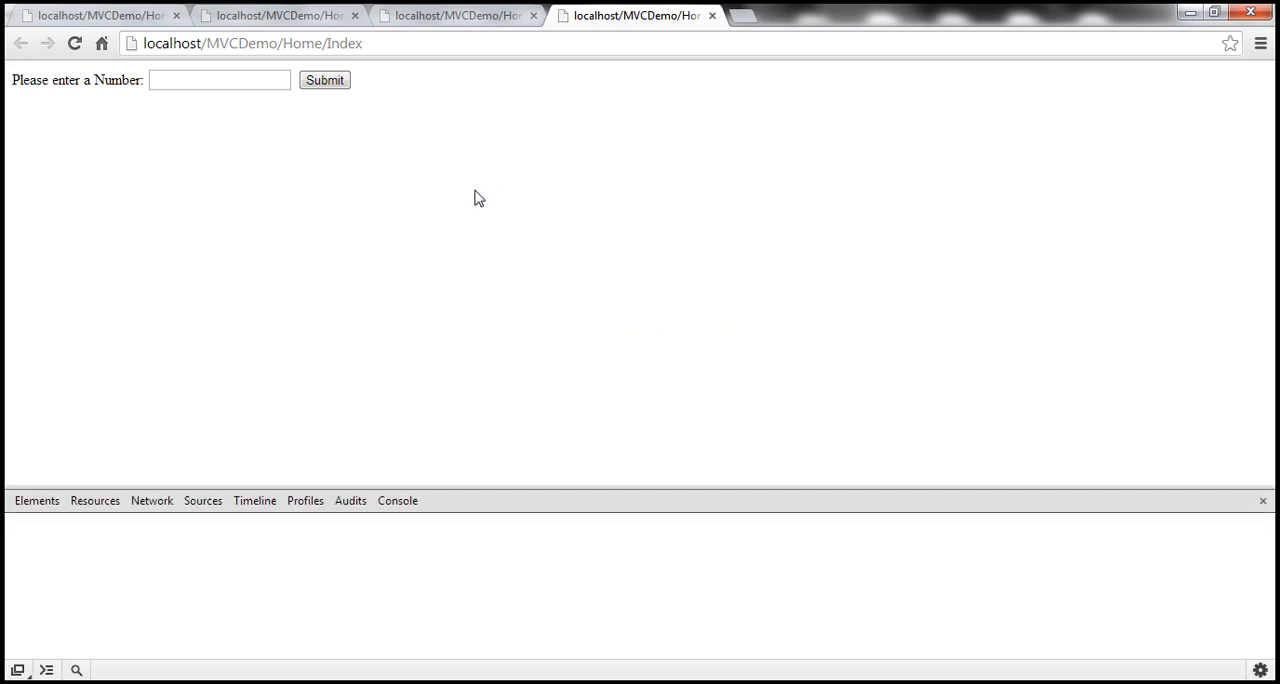
# - Show the script console for the reloaded online page, free of errors
pyautogui.click(396, 500)
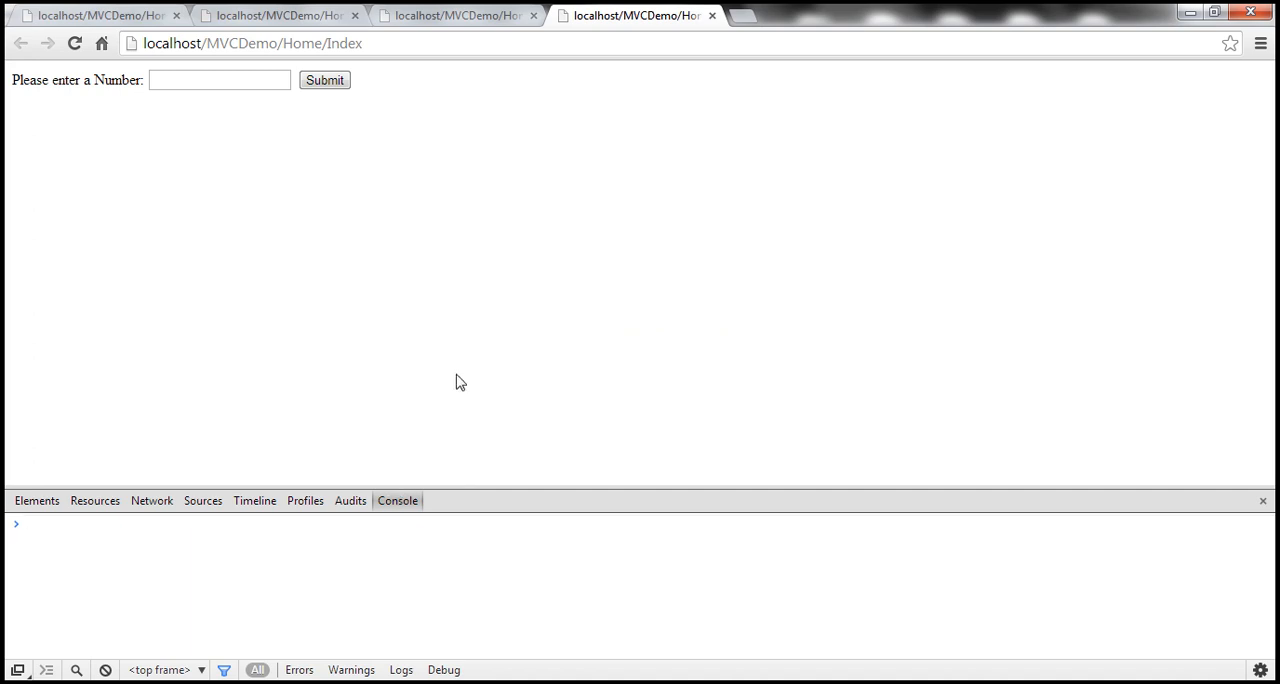
pyautogui.moveTo(404, 360)
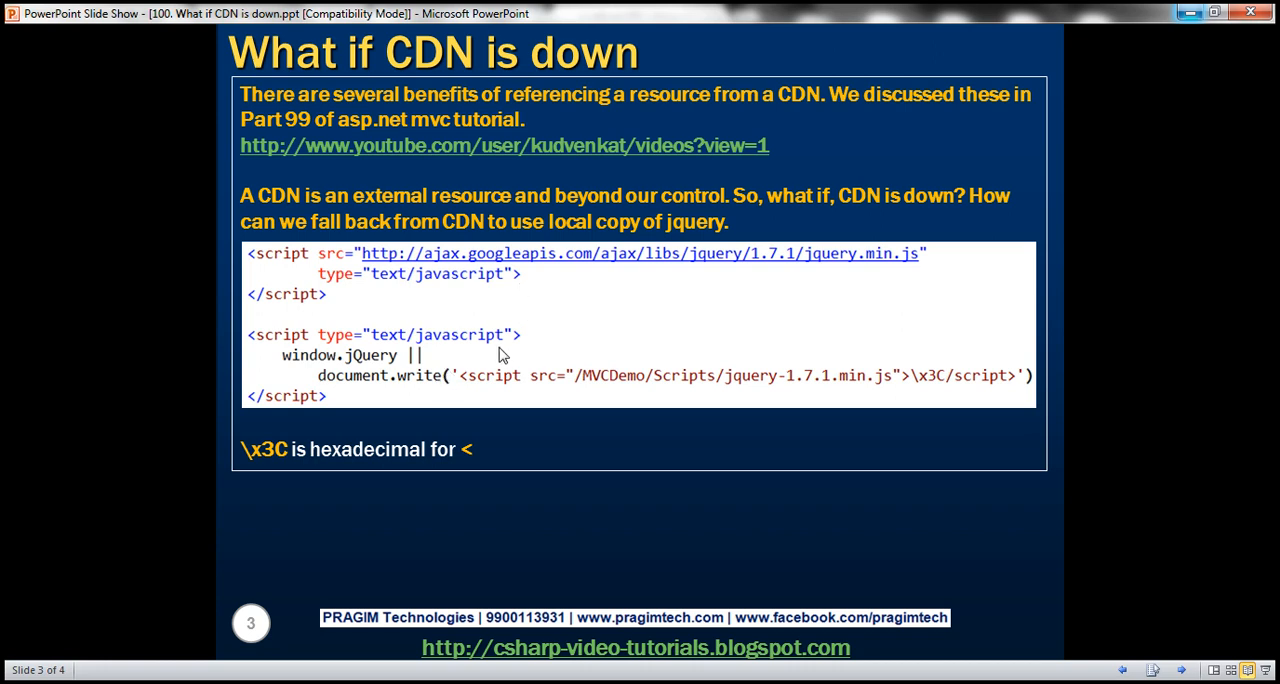
pyautogui.moveTo(576, 360)
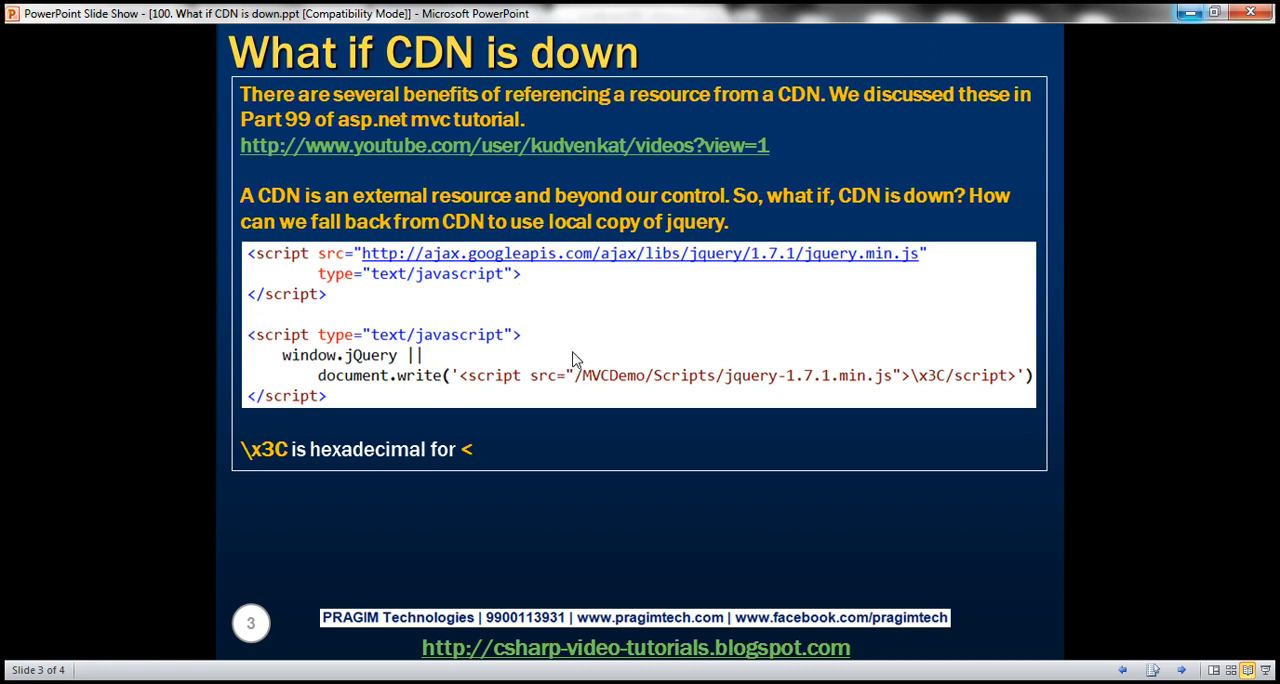
pyautogui.moveTo(552, 370)
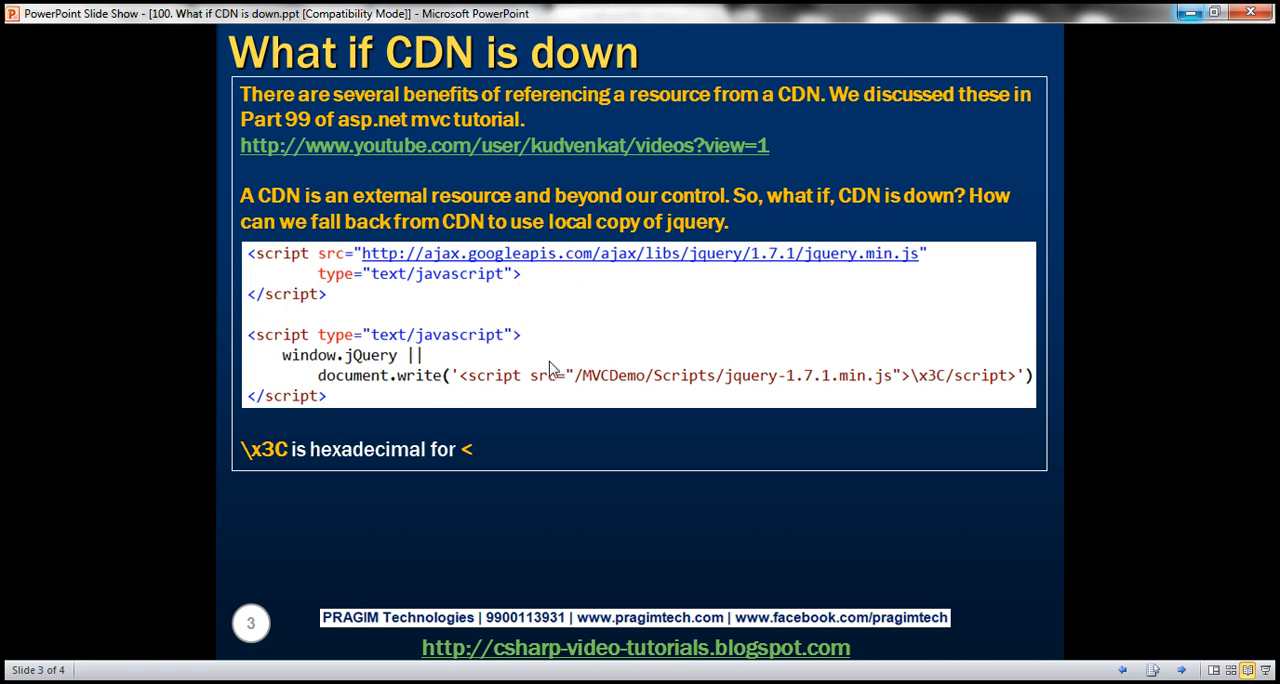